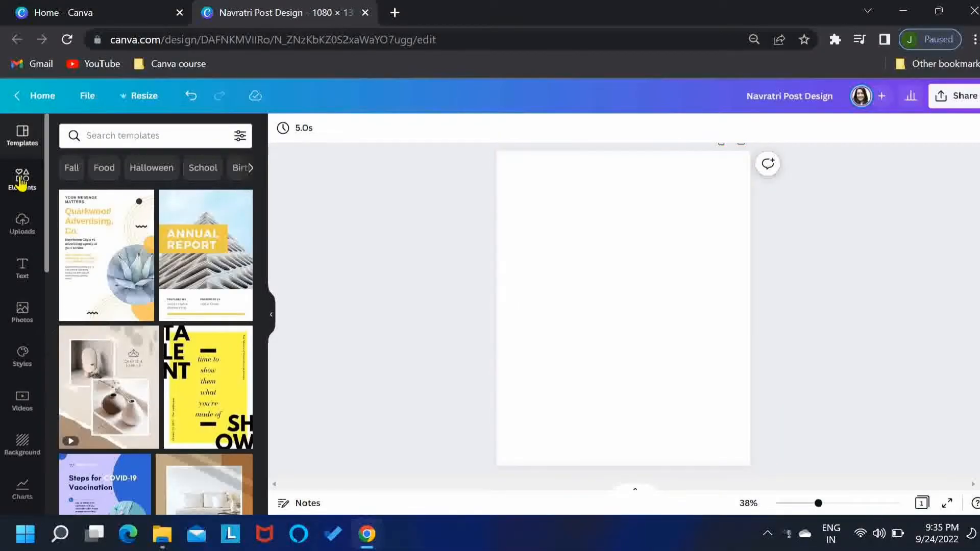
Search Elements photos for 'red background' and browse images similar to a bright red photo
left_click(22, 180)
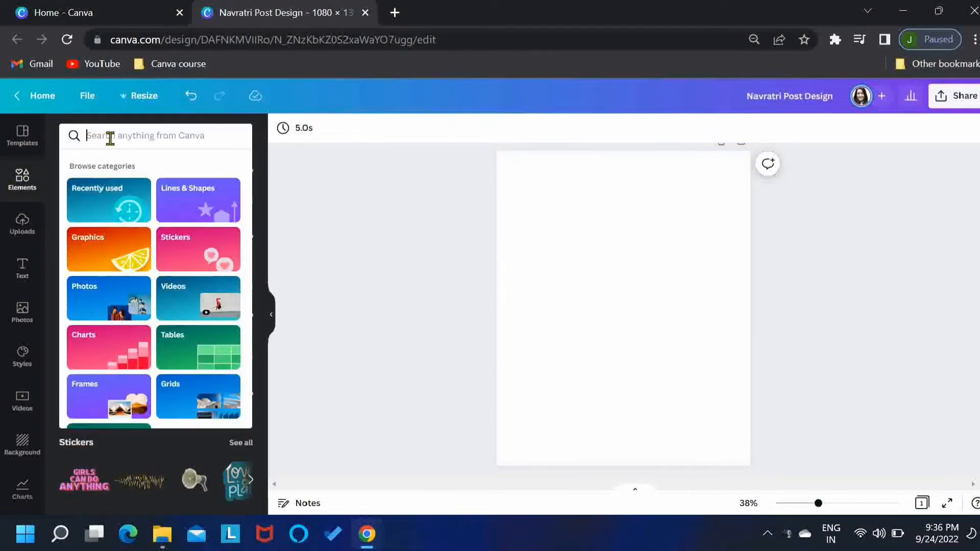
type("red backgroun")
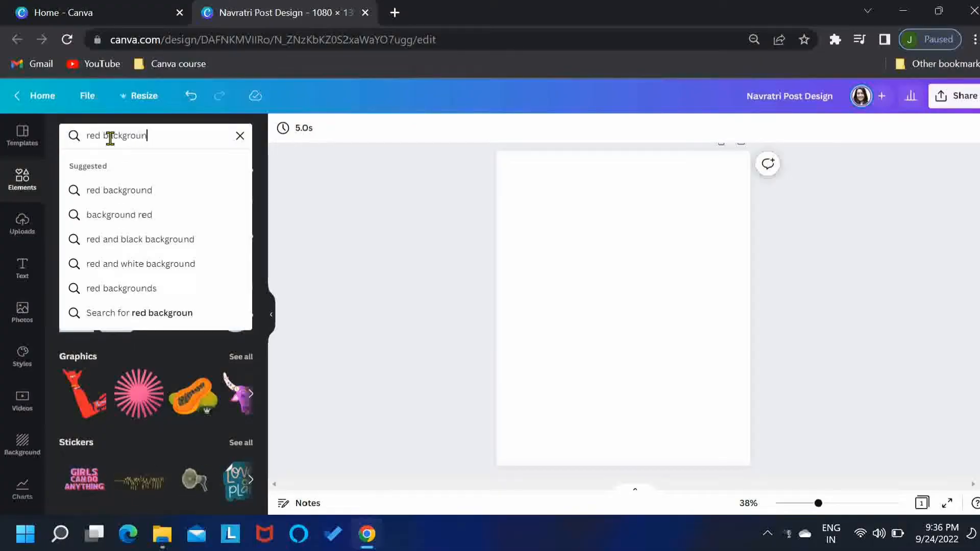
key("Return")
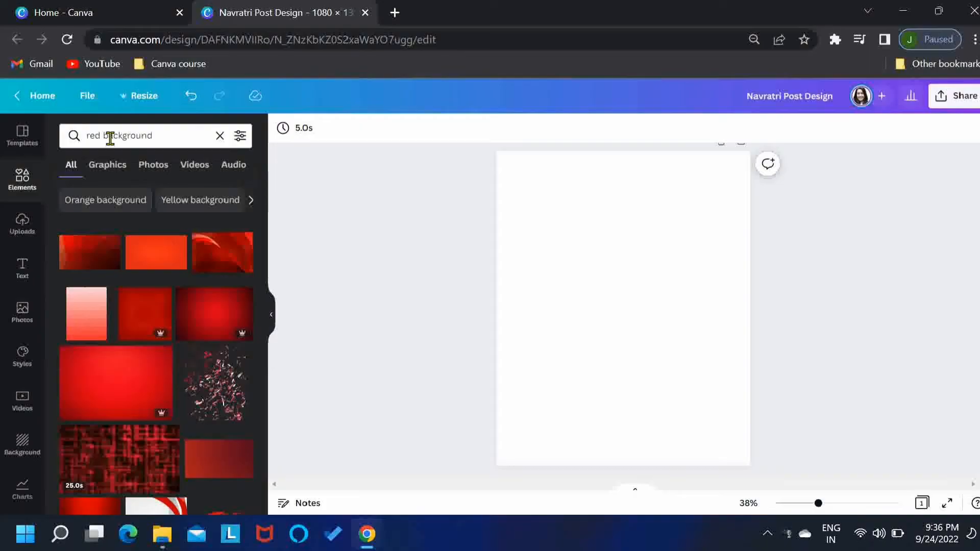
left_click(152, 164)
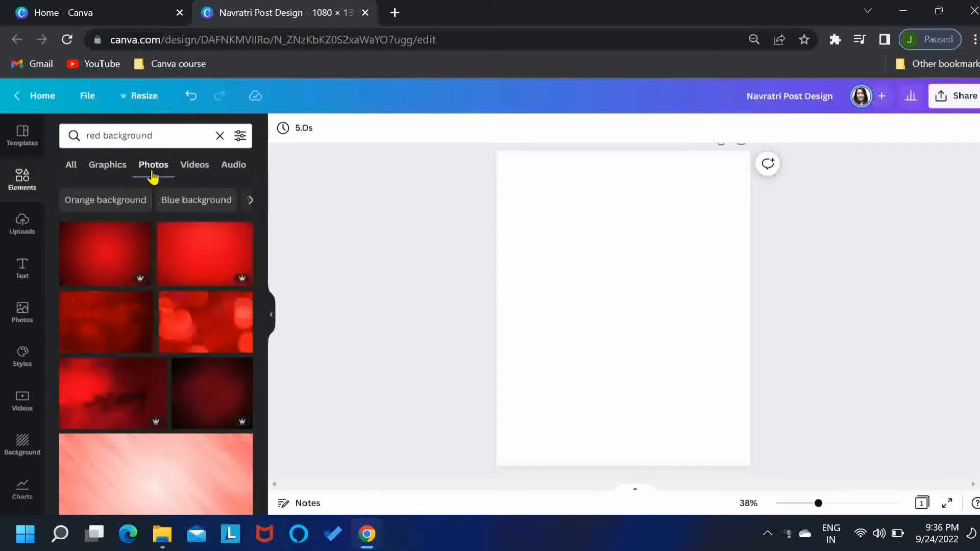
mouse_move(241, 237)
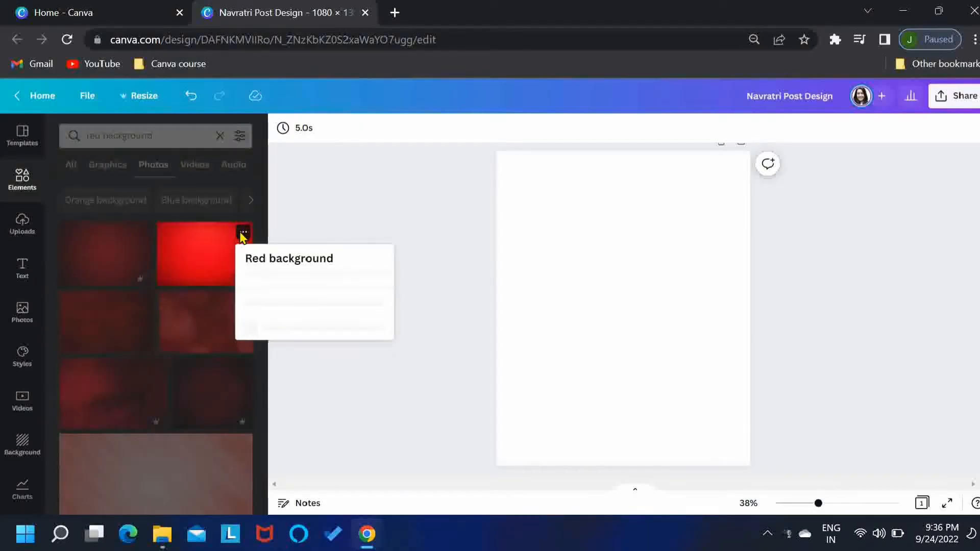
left_click(243, 232)
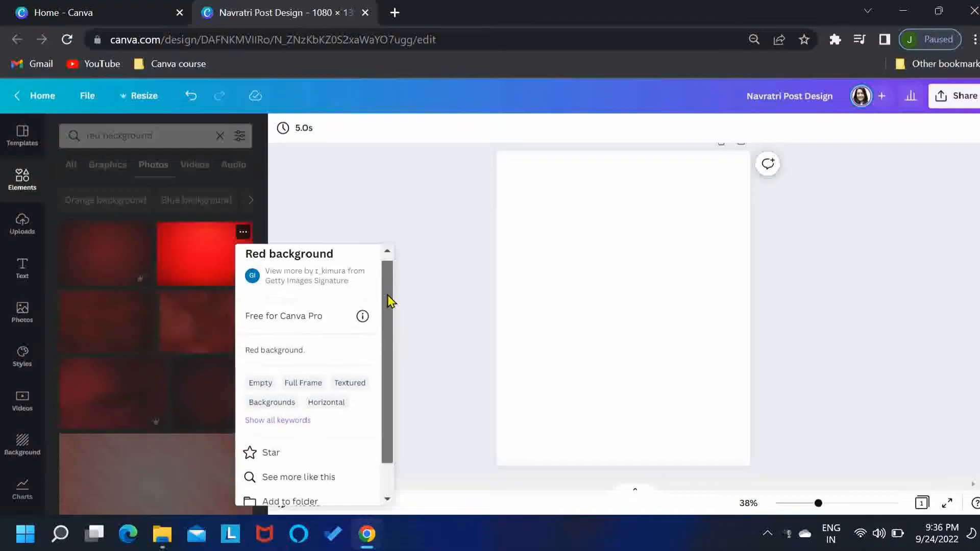
scroll("down", 3)
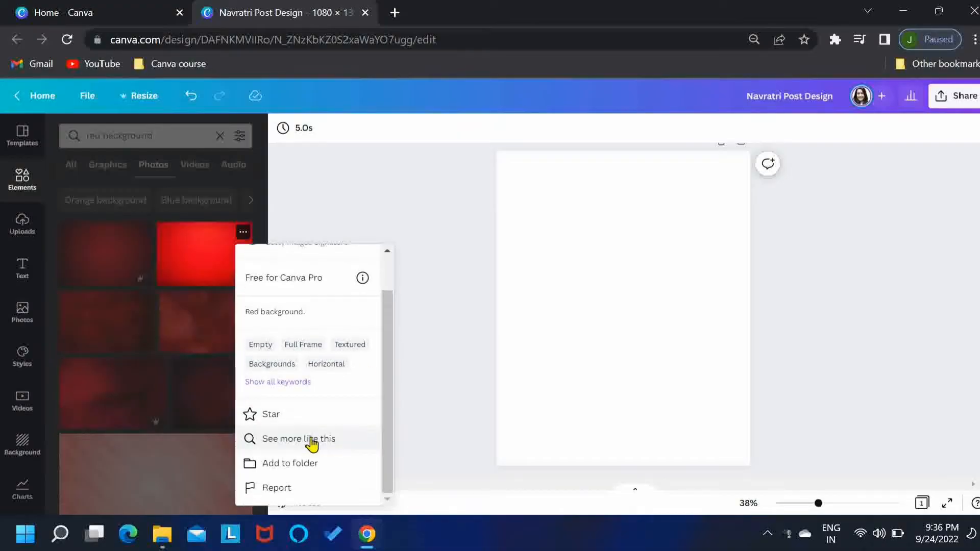
left_click(298, 438)
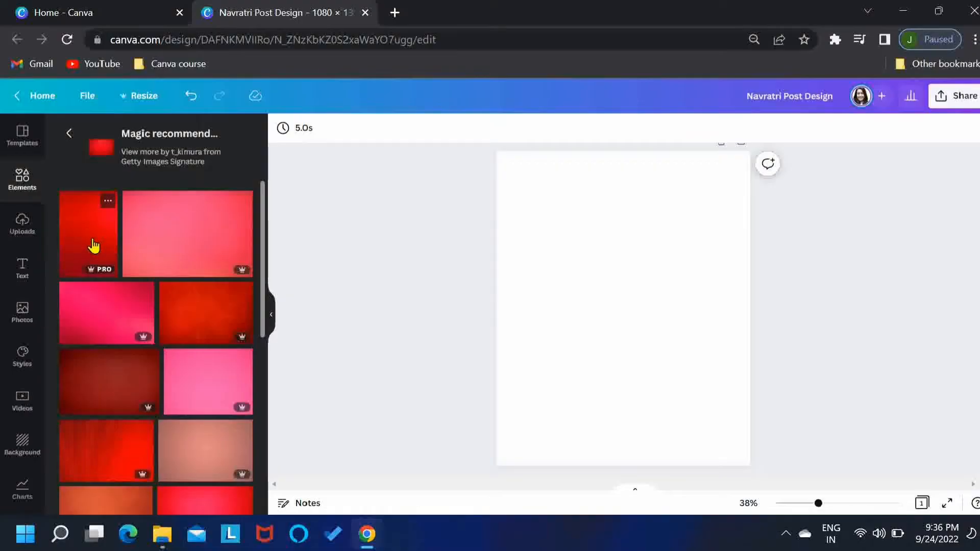
Add the deep red photo and set it as the page background
left_click(88, 234)
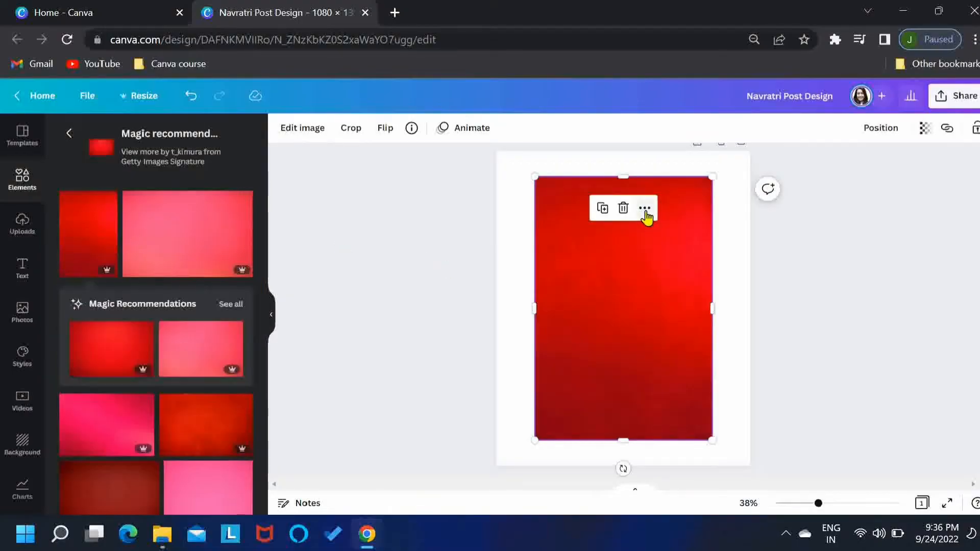
left_click(644, 208)
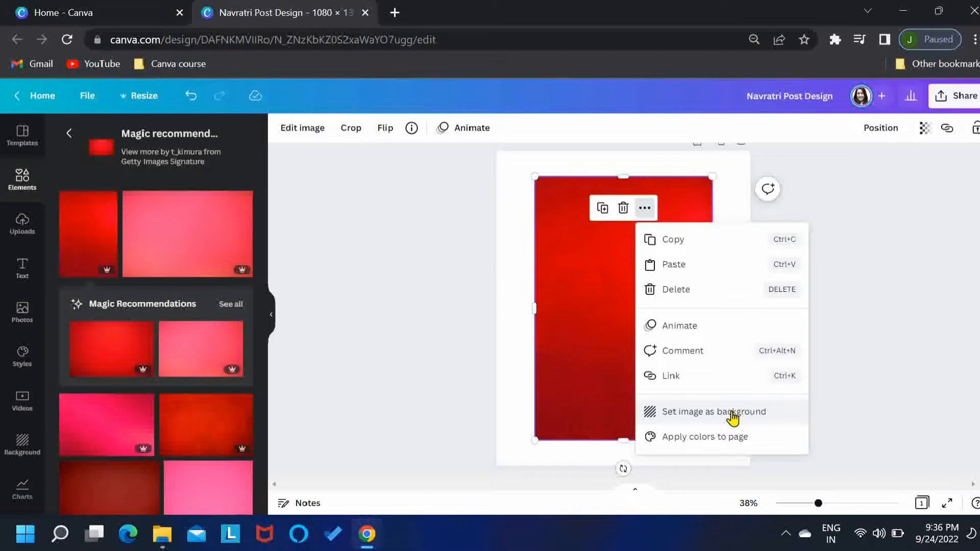
left_click(713, 411)
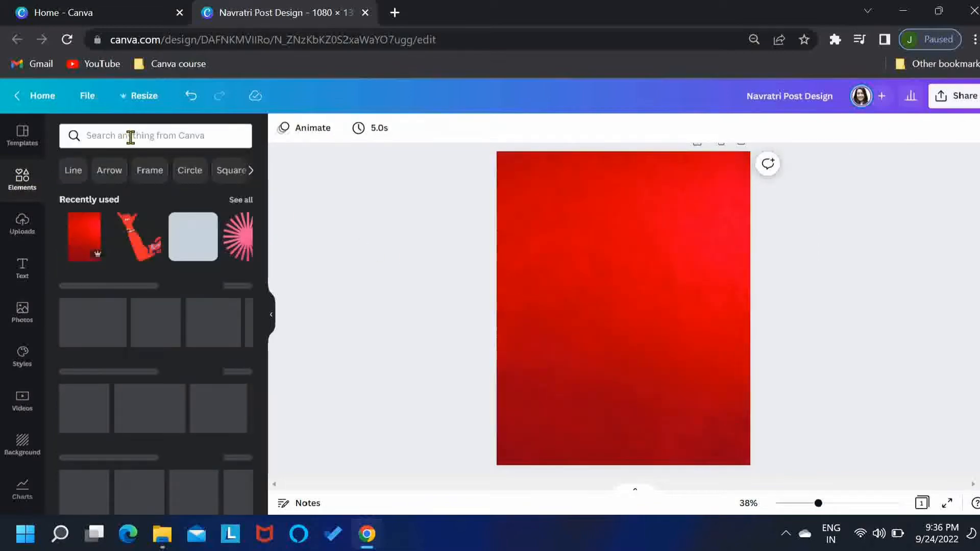
Search Elements for 'traditional flower garland' and place the arch garland with hanging strands
type("traditiona")
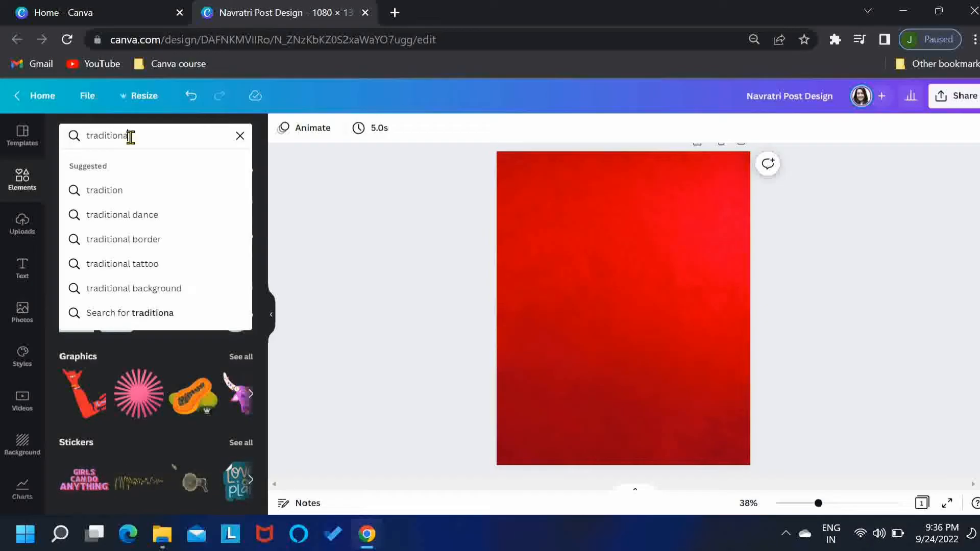
type("flower garland")
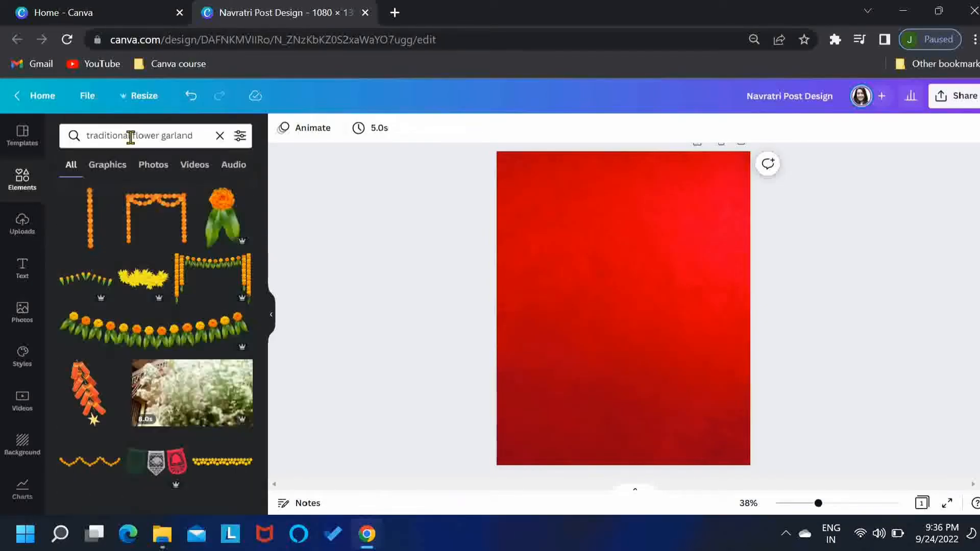
mouse_move(187, 269)
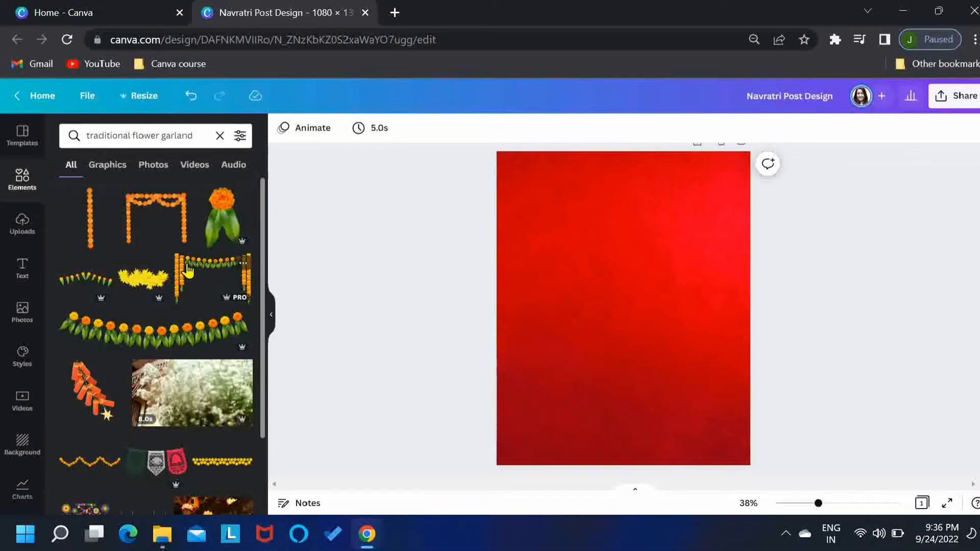
left_click(158, 217)
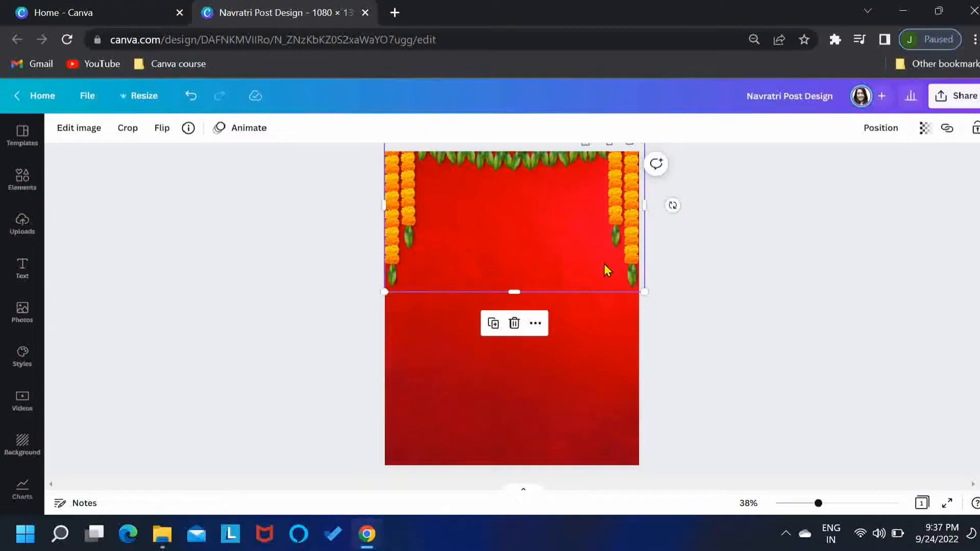
left_click(278, 262)
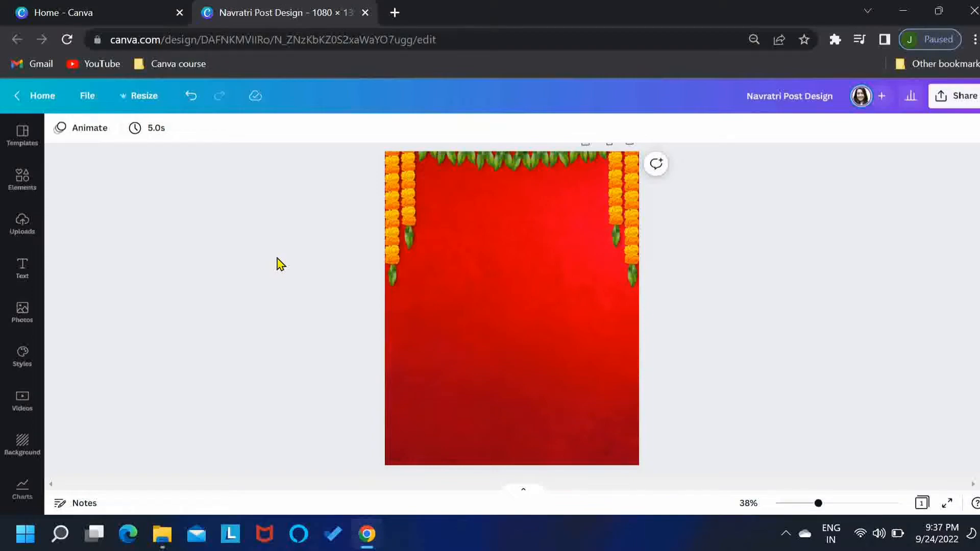
Search Elements for 'navratri garba dancer' and add male and female dancers at the bottom
left_click(22, 180)
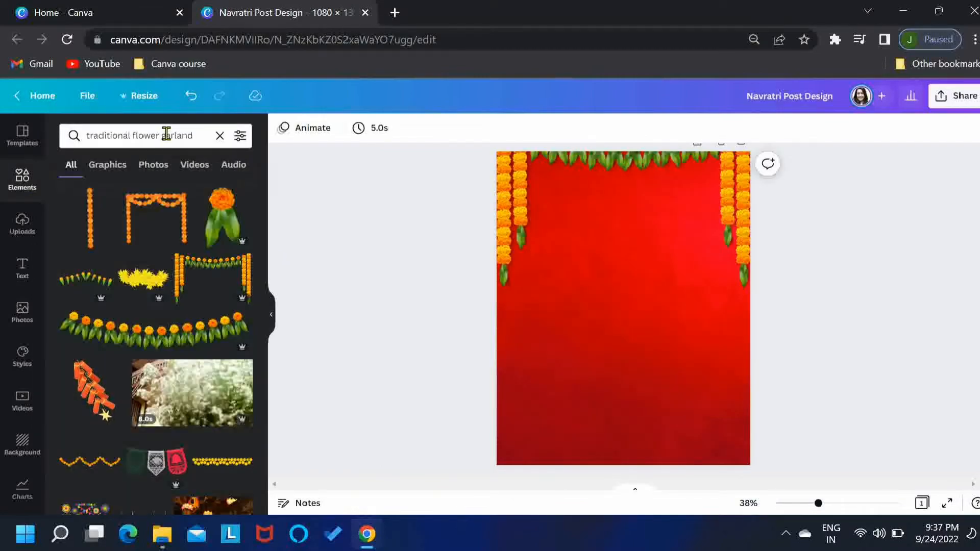
type("navratri")
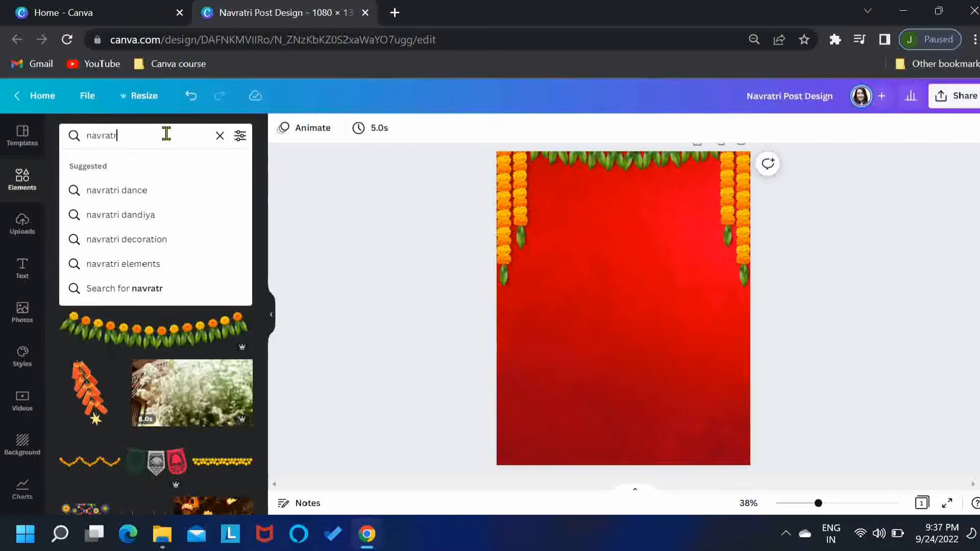
type("garba dancer")
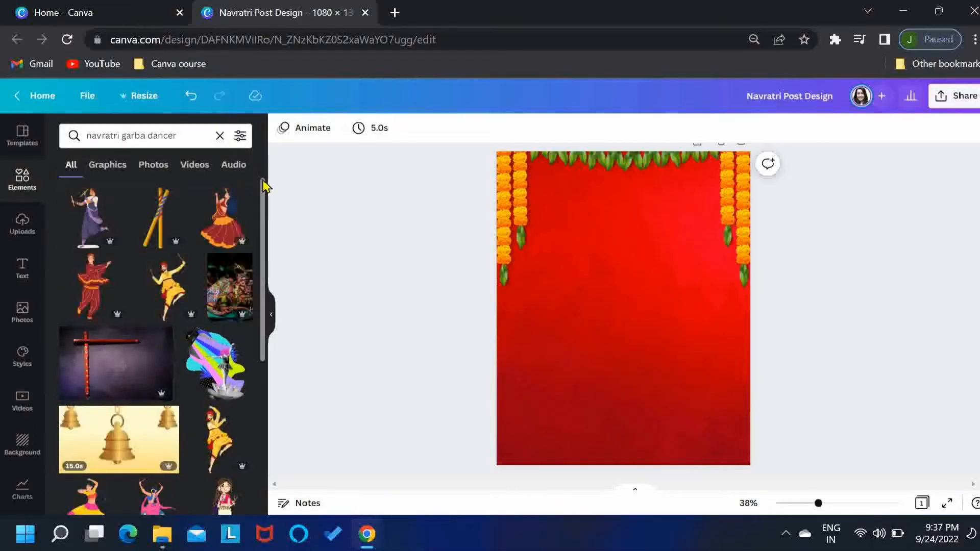
scroll("down", 3)
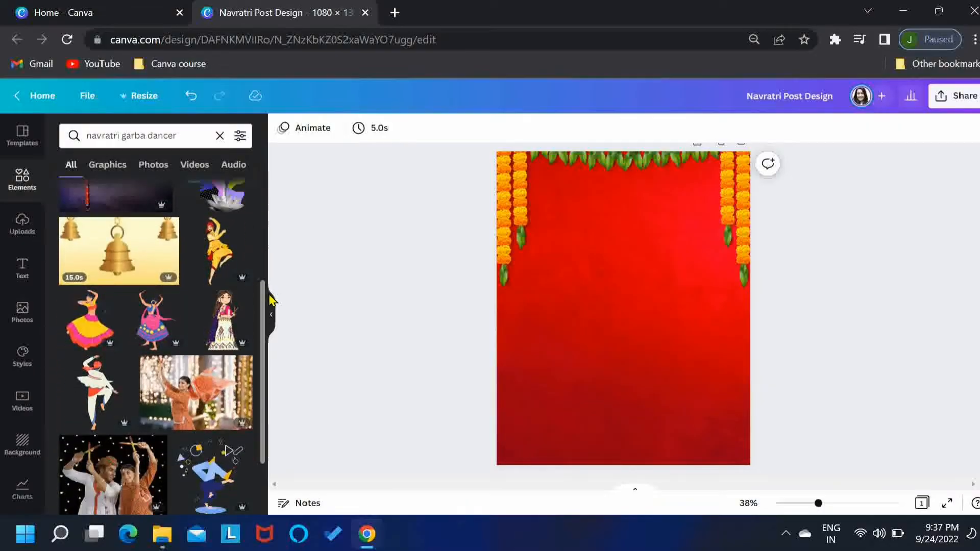
left_click(90, 391)
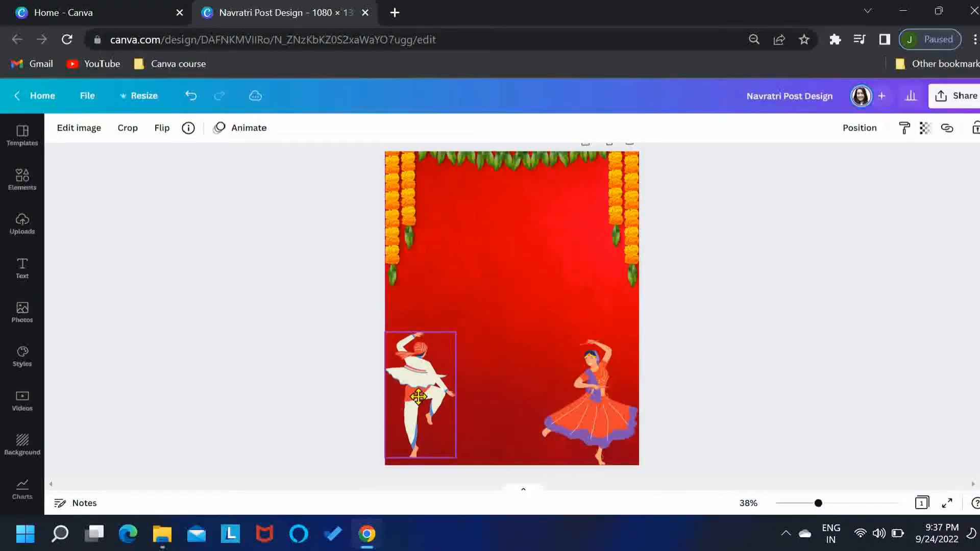
left_click(418, 397)
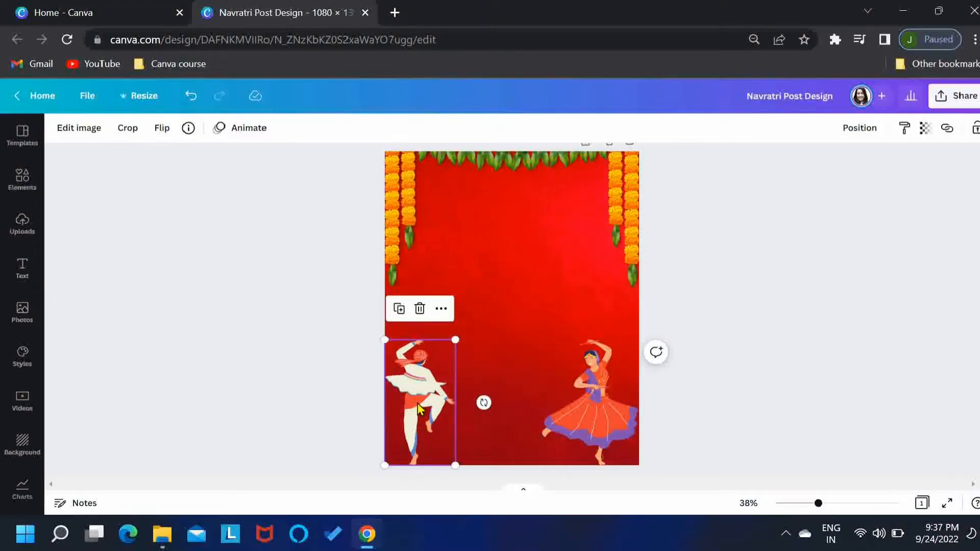
Turn the male dancer into a white silhouette using the Pop duotone effect
left_click(79, 127)
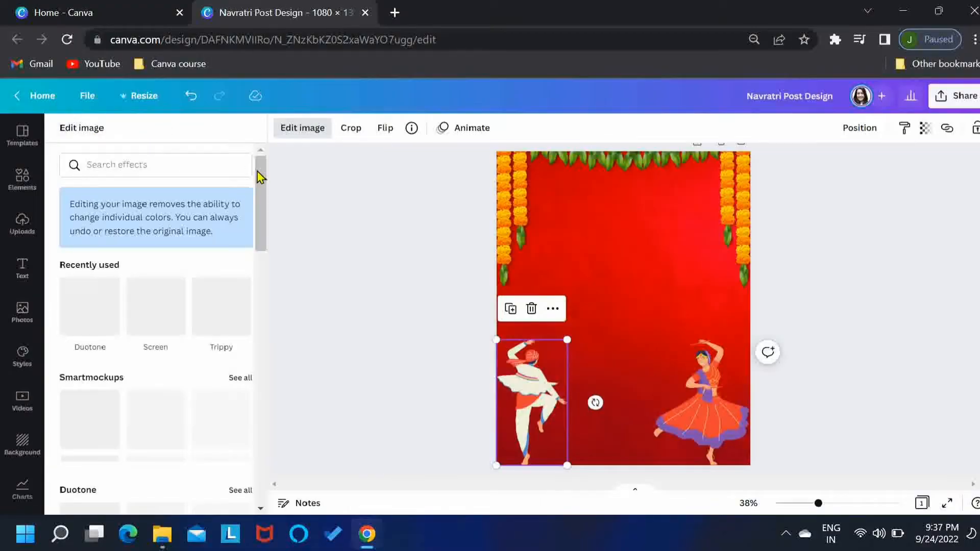
scroll("down", 3)
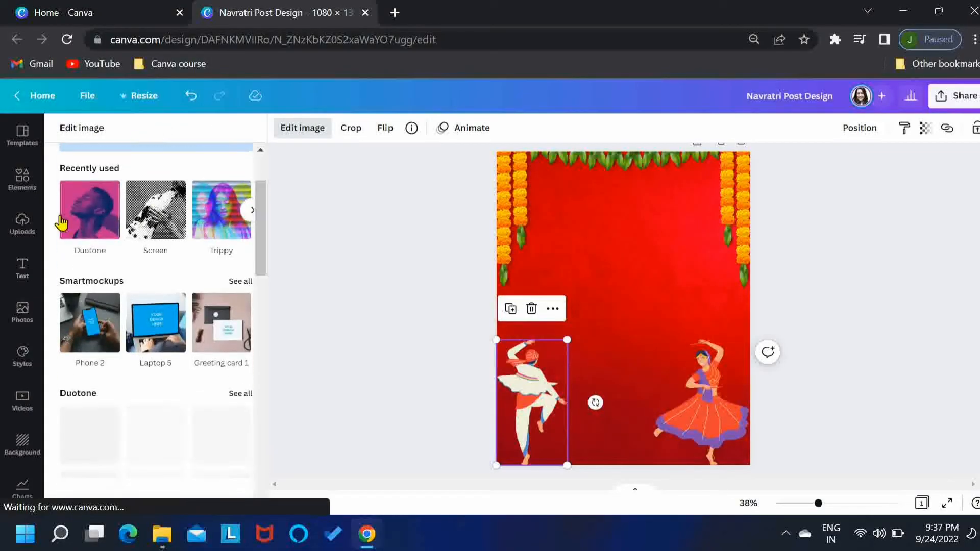
left_click(240, 393)
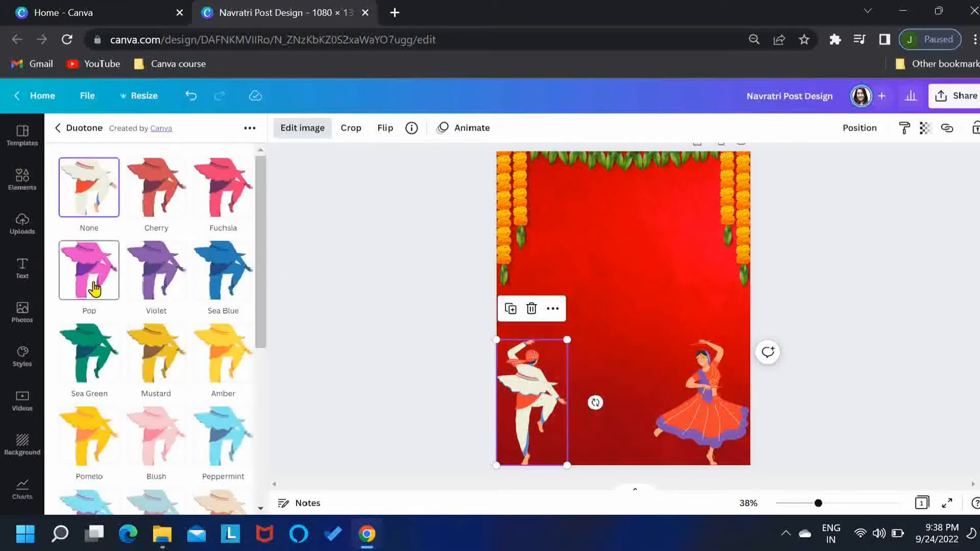
left_click(89, 270)
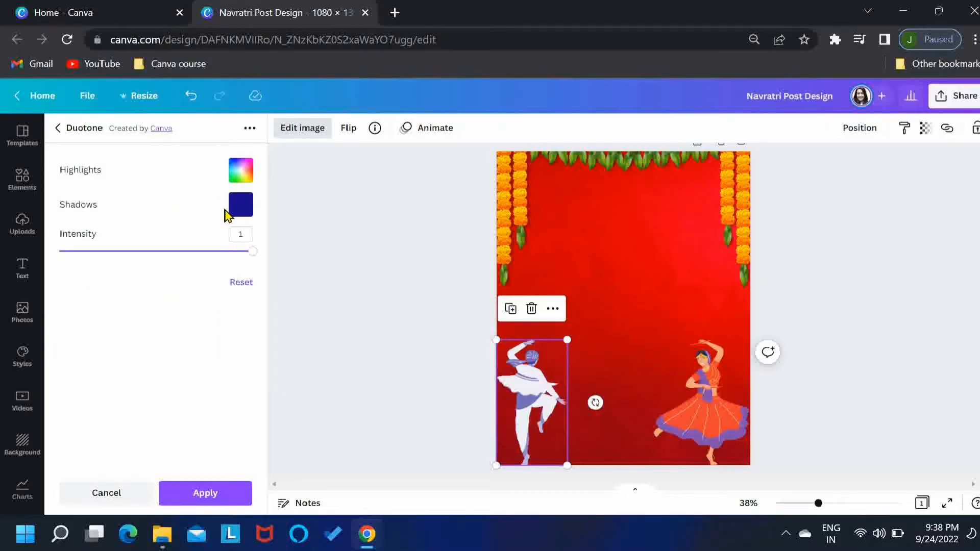
left_click(240, 204)
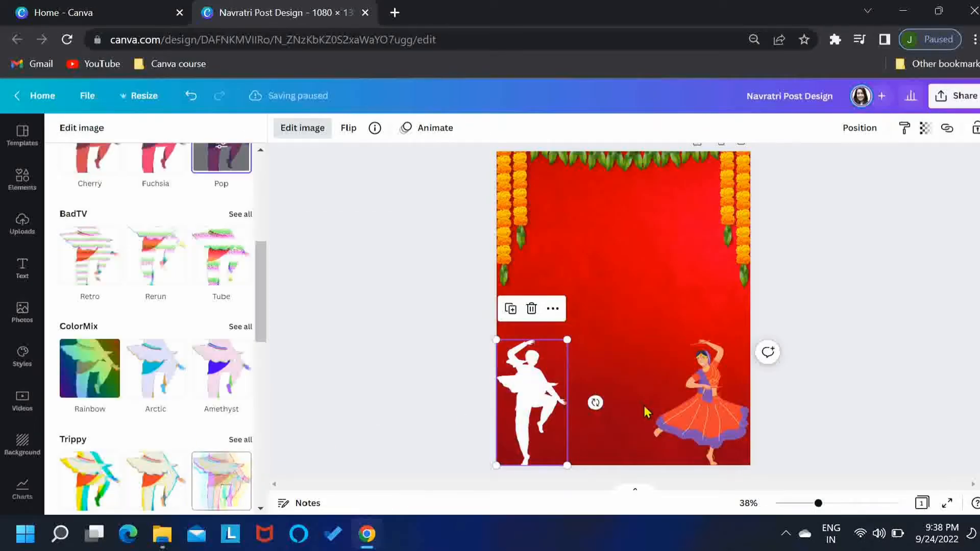
Apply the Pop duotone to the female dancer and adjust its colours to white
left_click(699, 400)
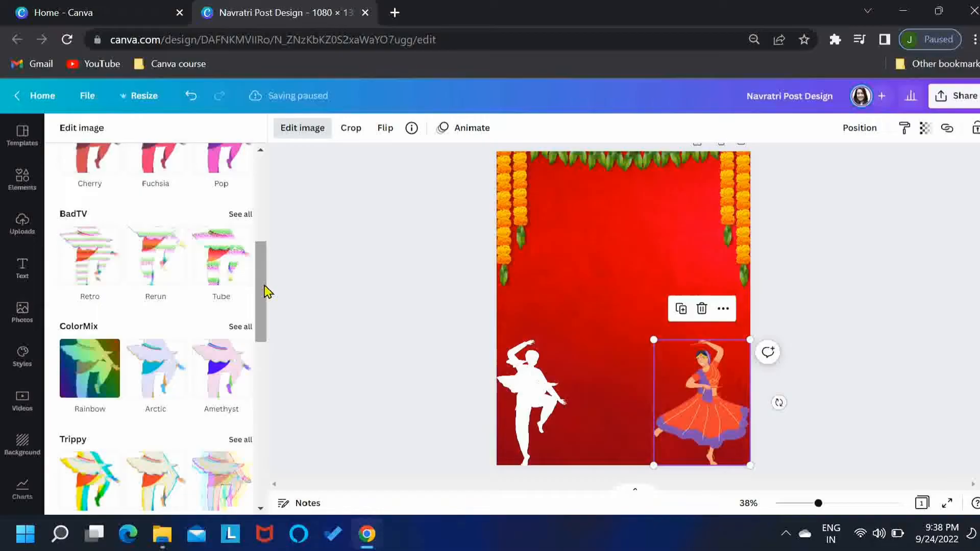
scroll("up", 3)
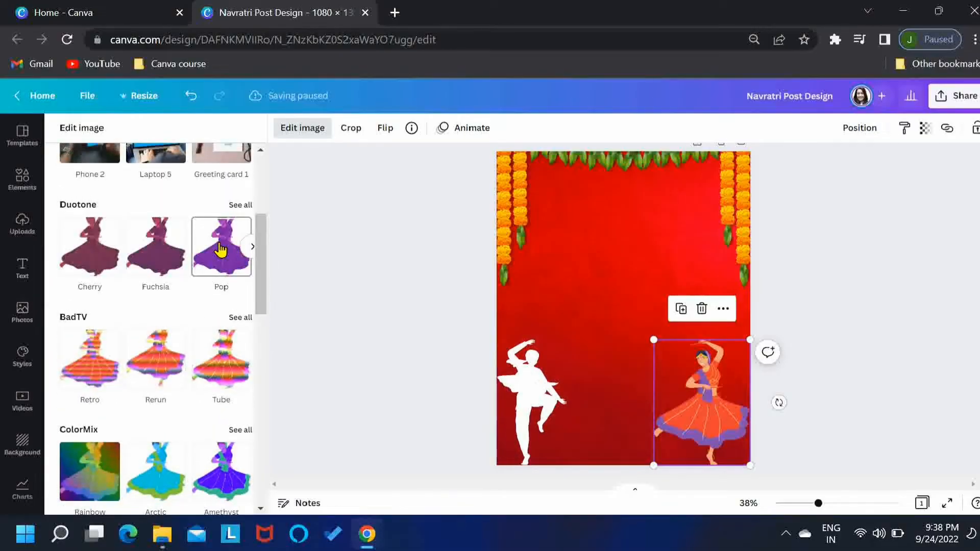
left_click(221, 246)
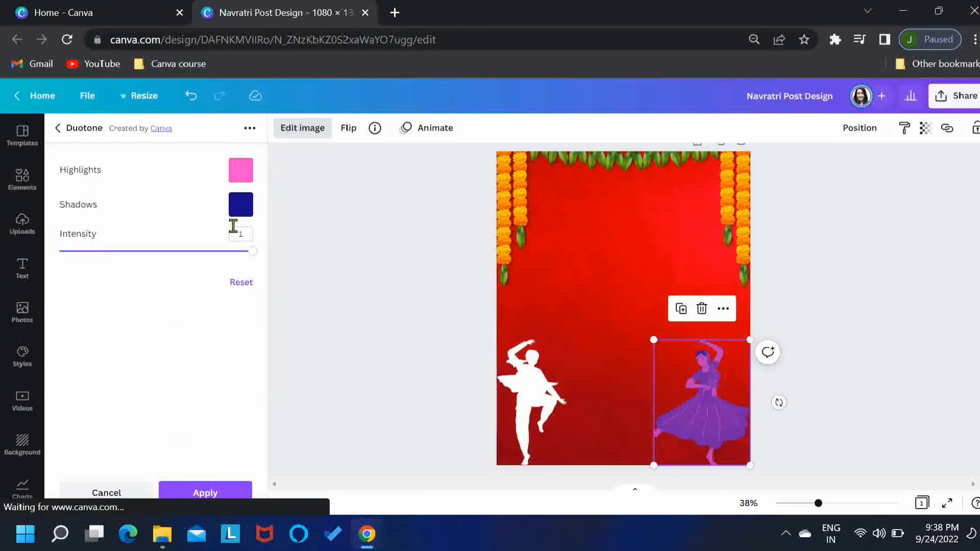
left_click(239, 170)
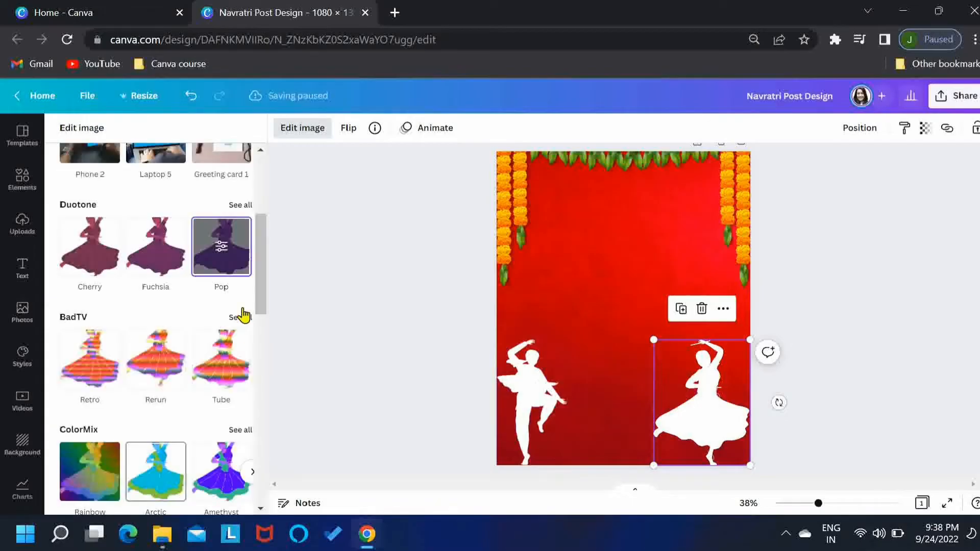
scroll("up", 3)
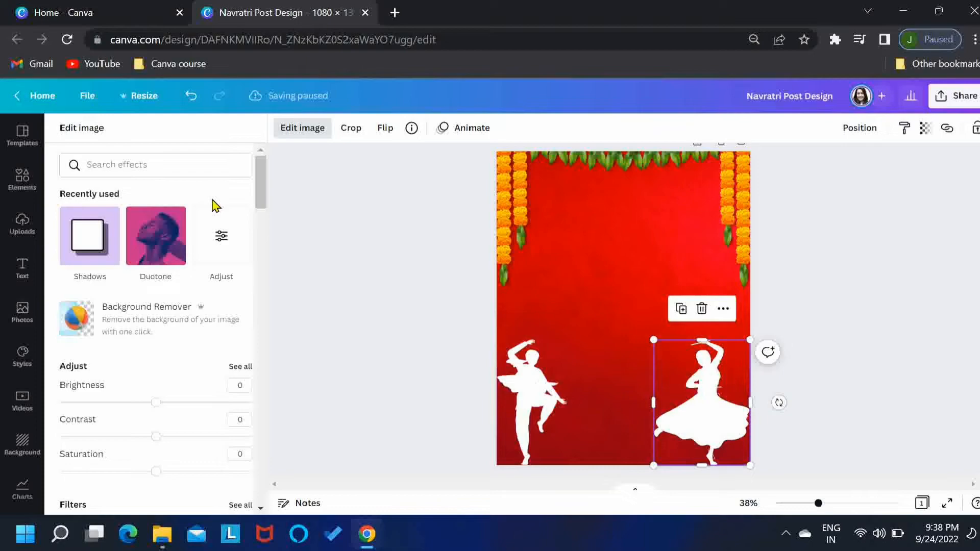
Add a Glow shadow to the right dancer in yellow picked from the poster, enlarging its size
left_click(90, 236)
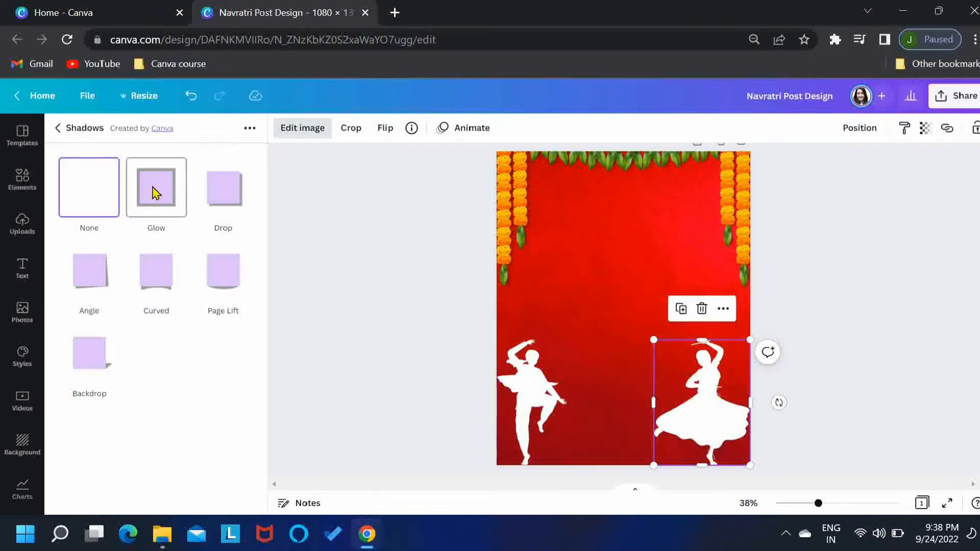
left_click(156, 187)
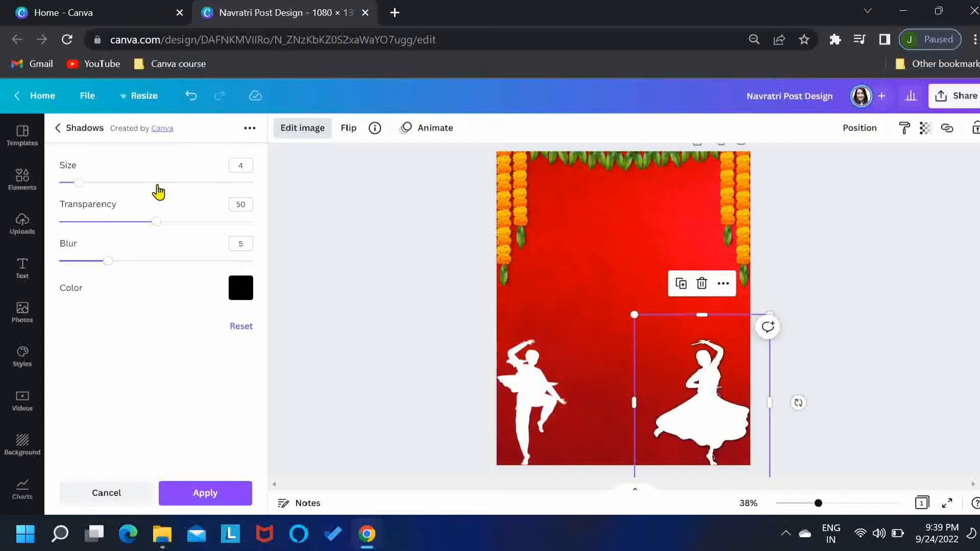
left_click(241, 288)
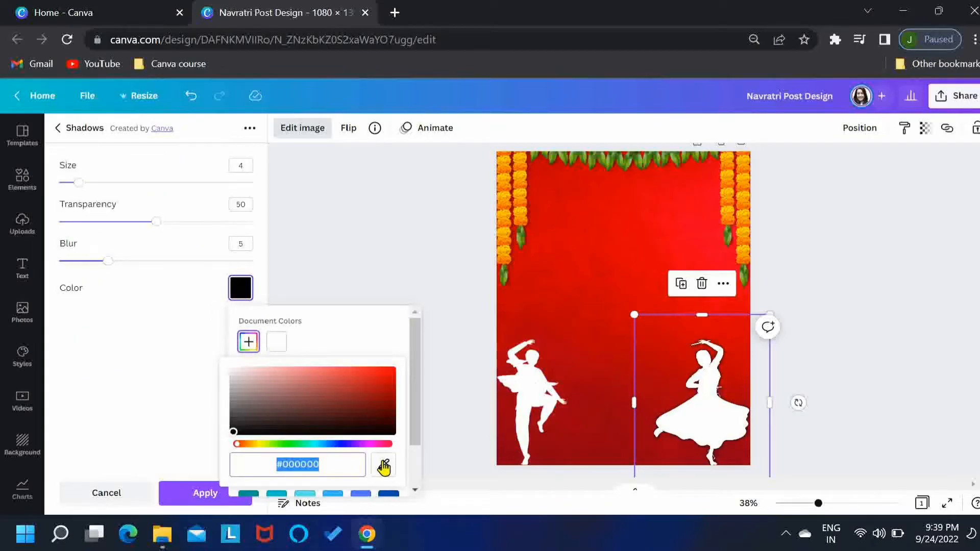
left_click(383, 465)
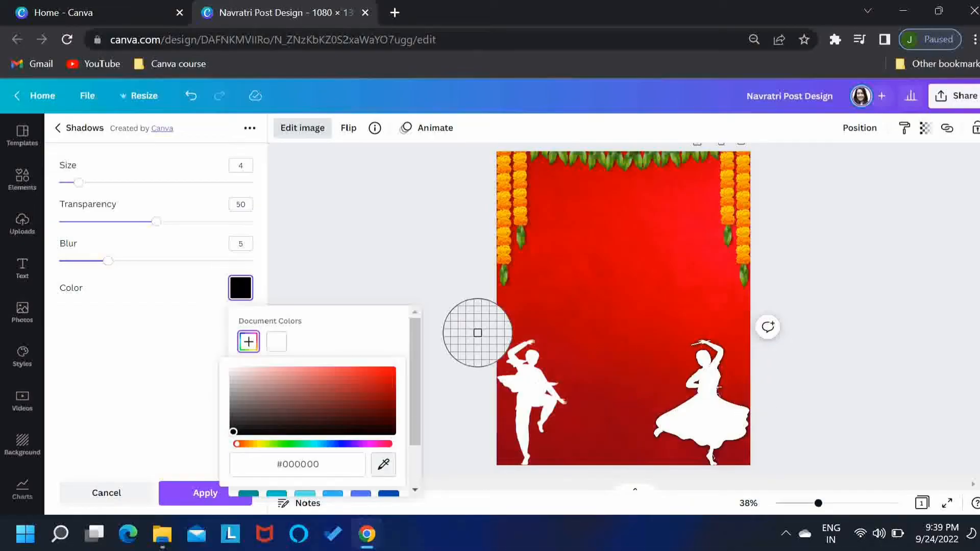
mouse_move(519, 189)
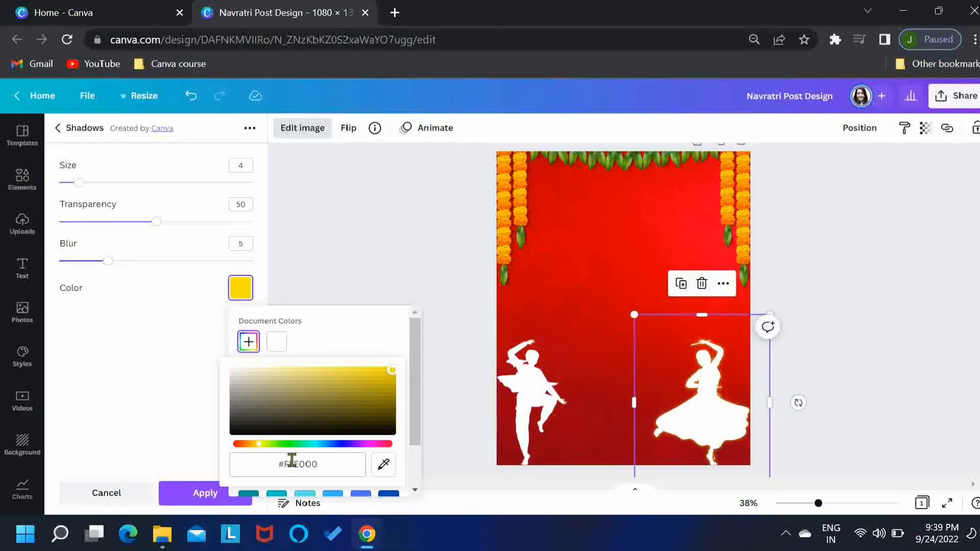
triple_click(298, 464)
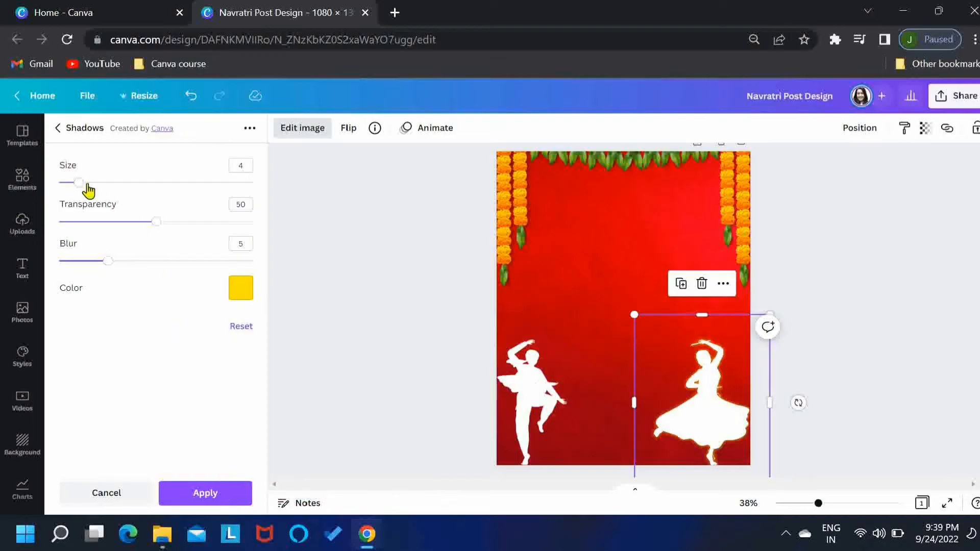
left_click_drag(79, 181, 103, 181)
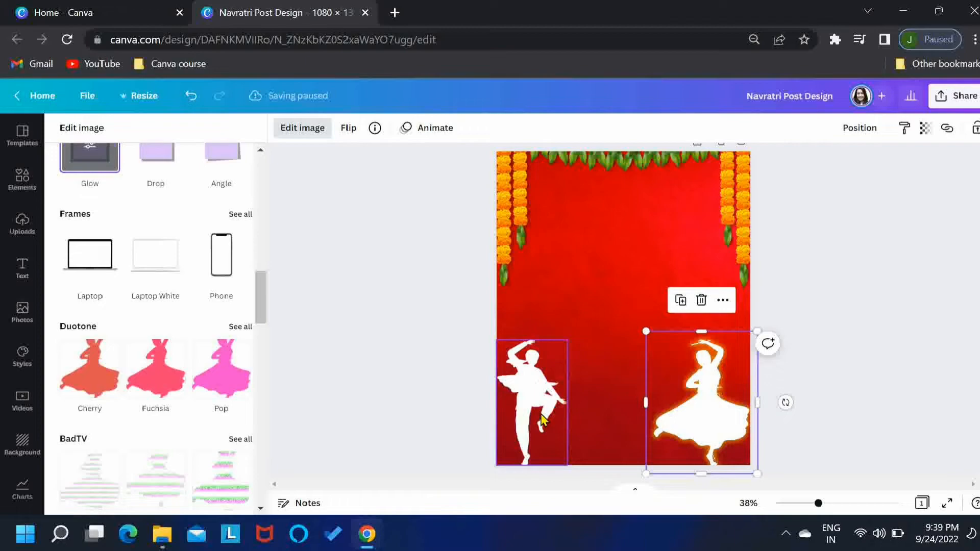
Apply a Glow effect to the left dancer and change its colour
left_click(531, 400)
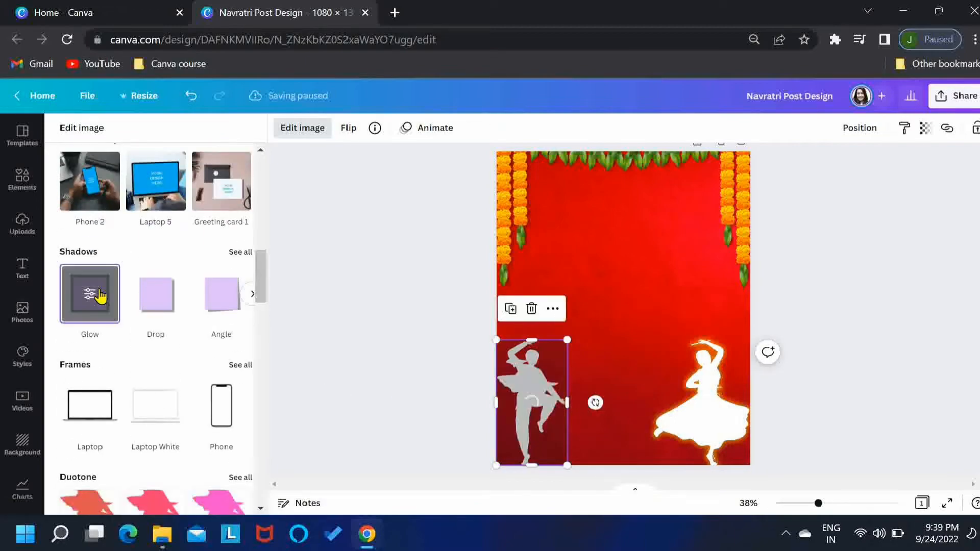
left_click(89, 293)
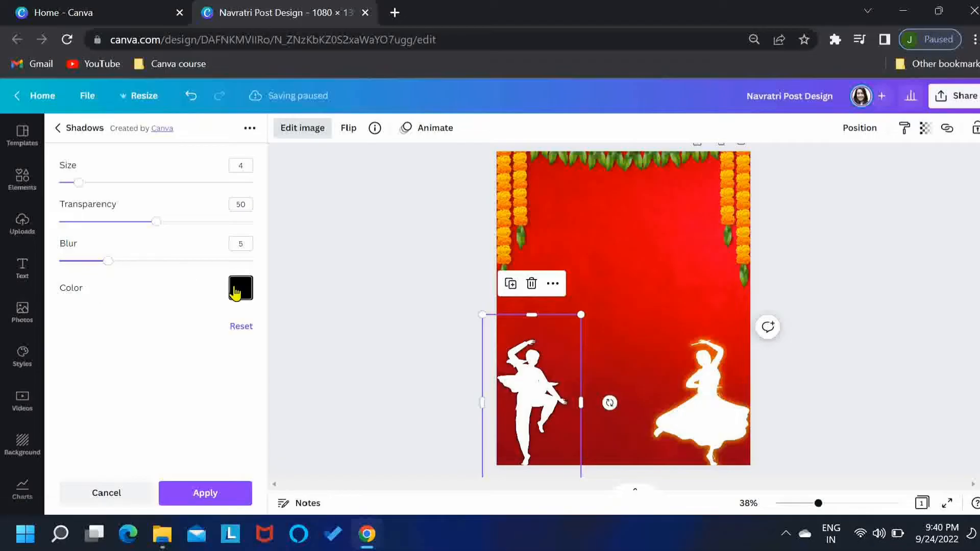
left_click(240, 287)
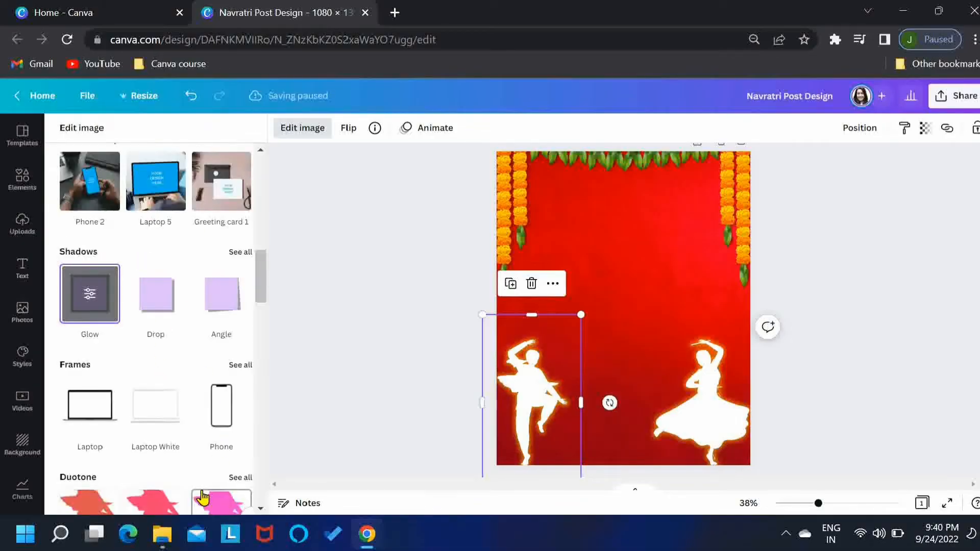
mouse_move(328, 387)
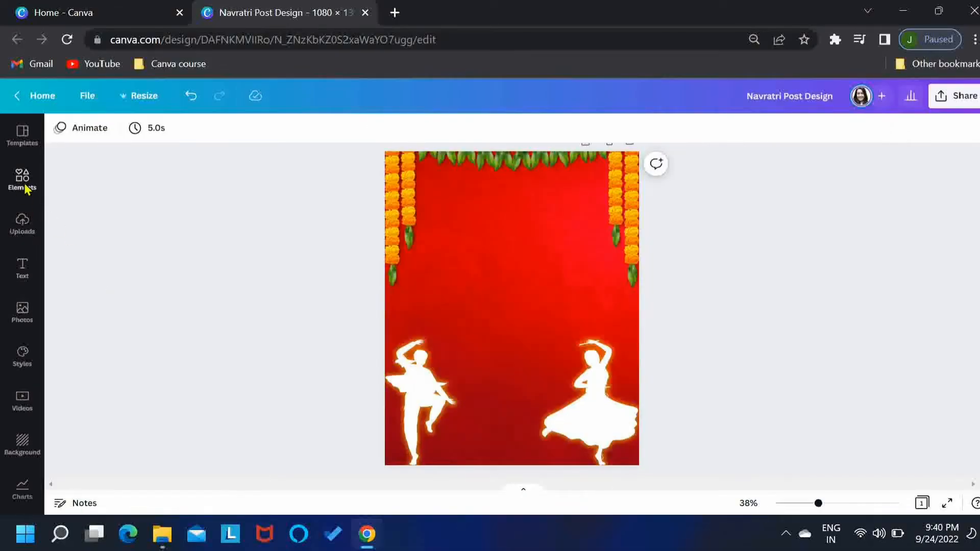
Search Elements for 'glossy stars' and add the sparkle graphic at the bottom
left_click(21, 182)
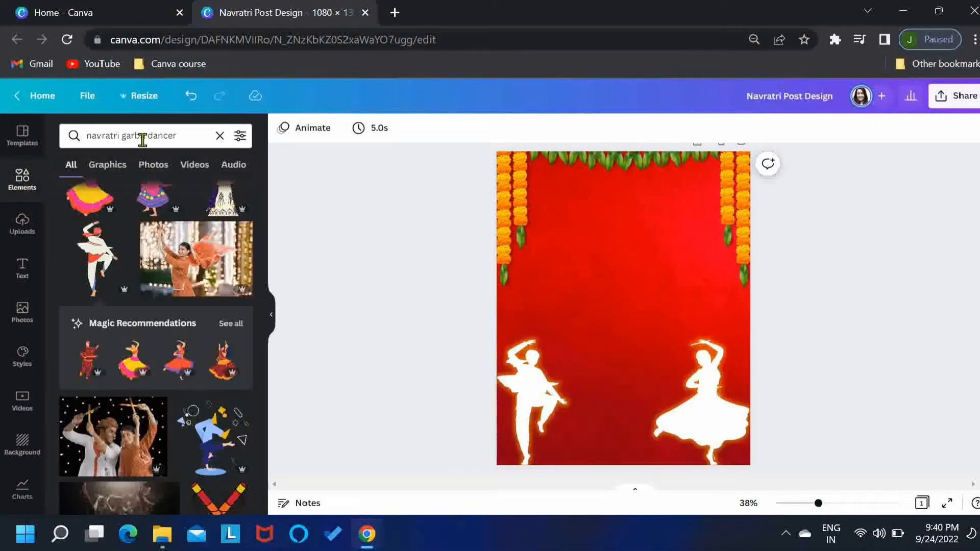
triple_click(150, 136)
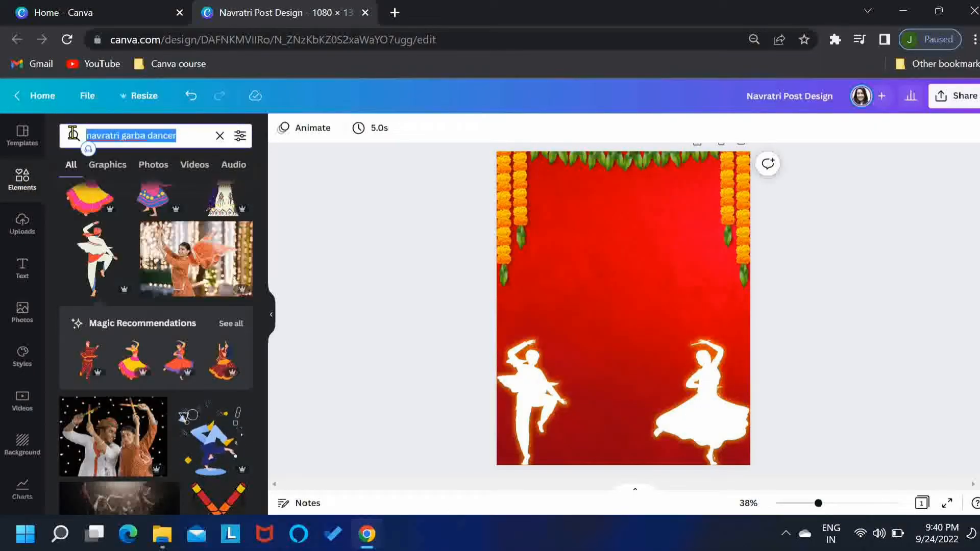
type("glossy sta")
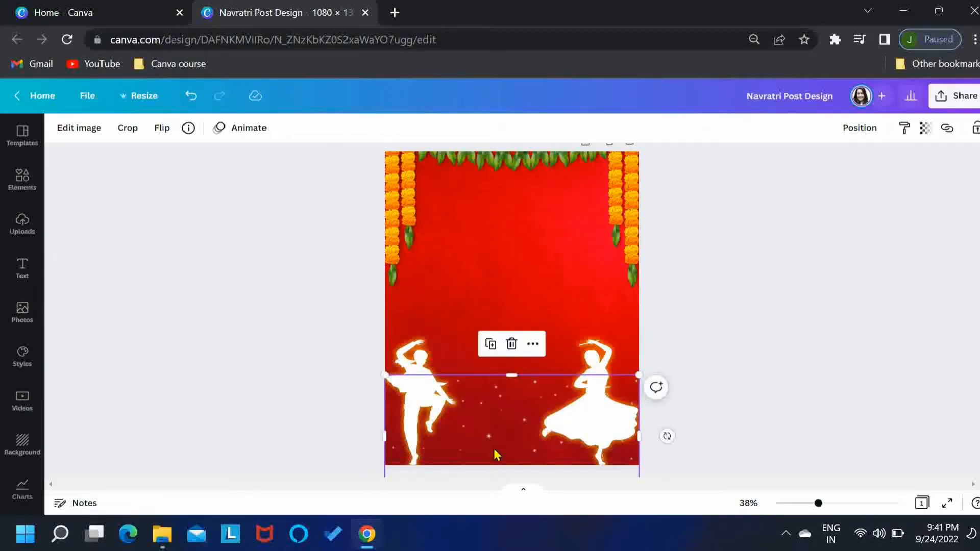
Send the stars graphic backward so it sits behind the dancers
left_click(858, 127)
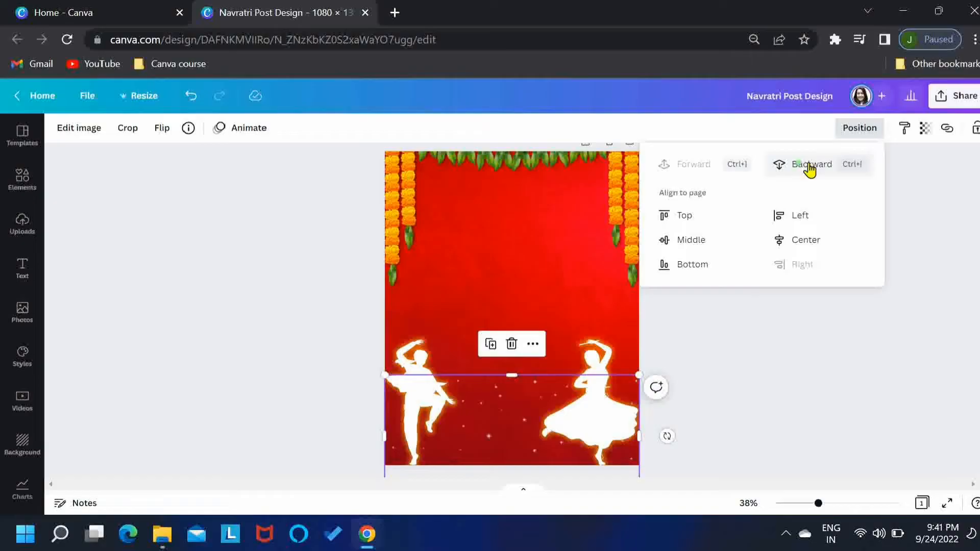
left_click(812, 164)
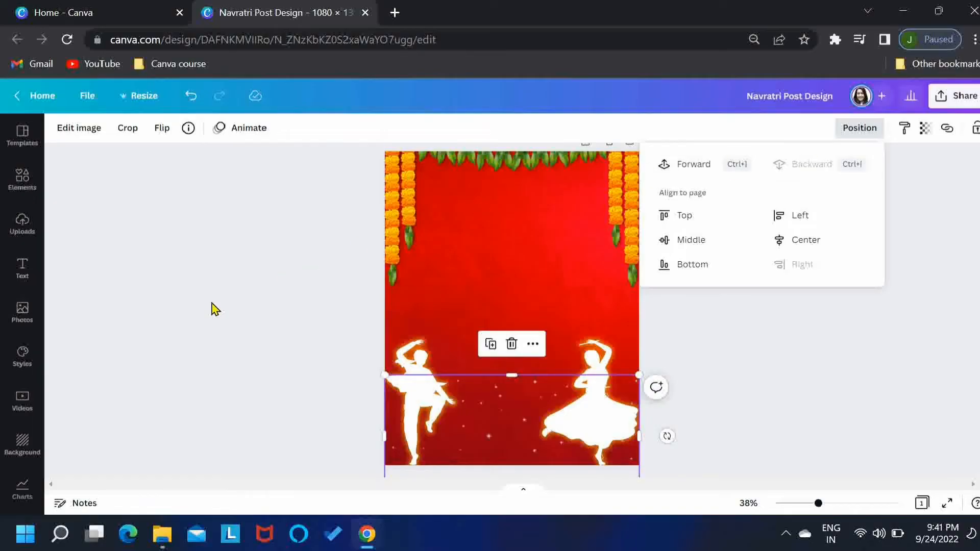
left_click(21, 180)
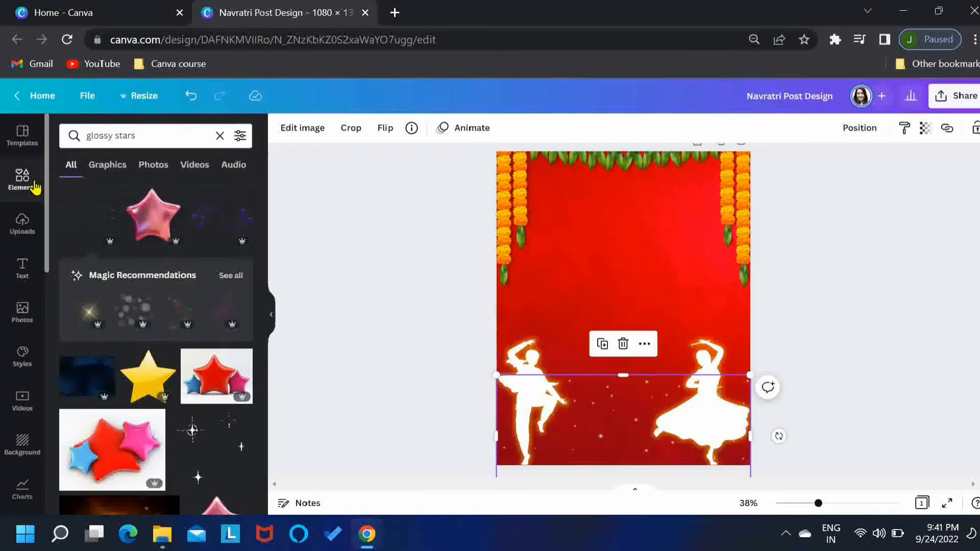
Add a mandala from Elements, recolour it white and center it
type("mandala")
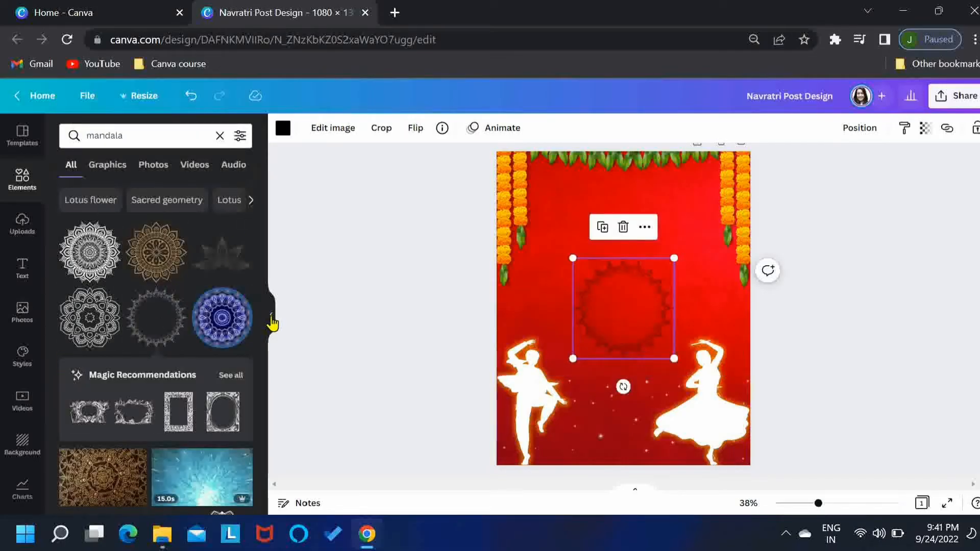
left_click(283, 128)
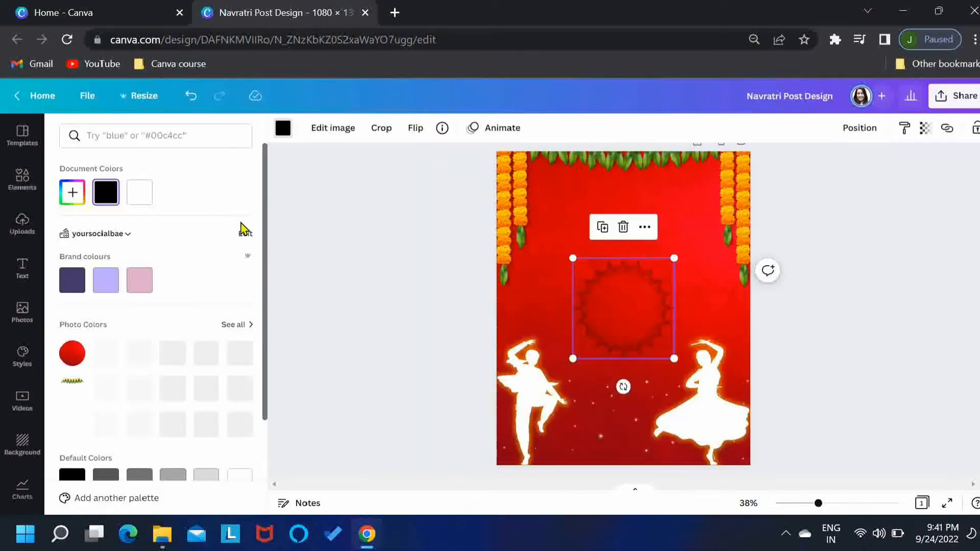
left_click(139, 192)
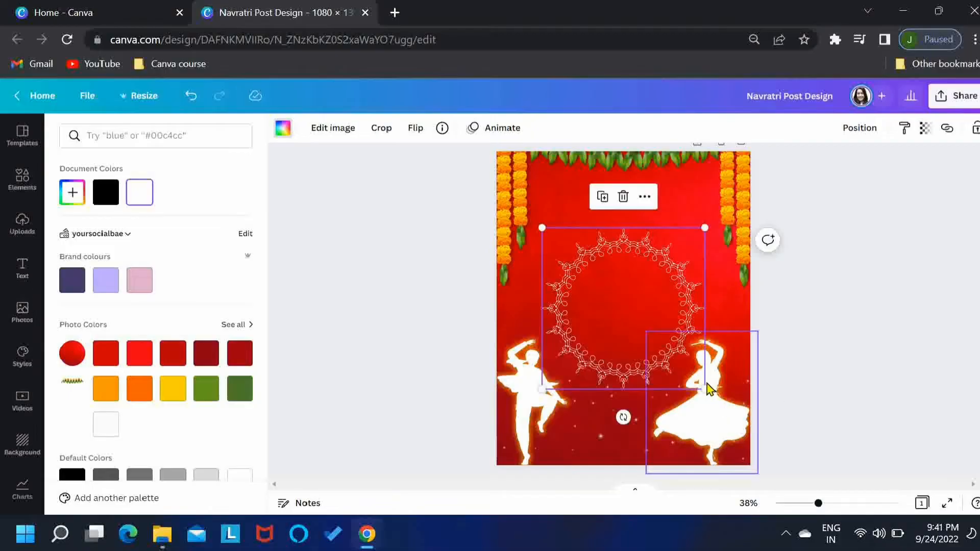
left_click(22, 179)
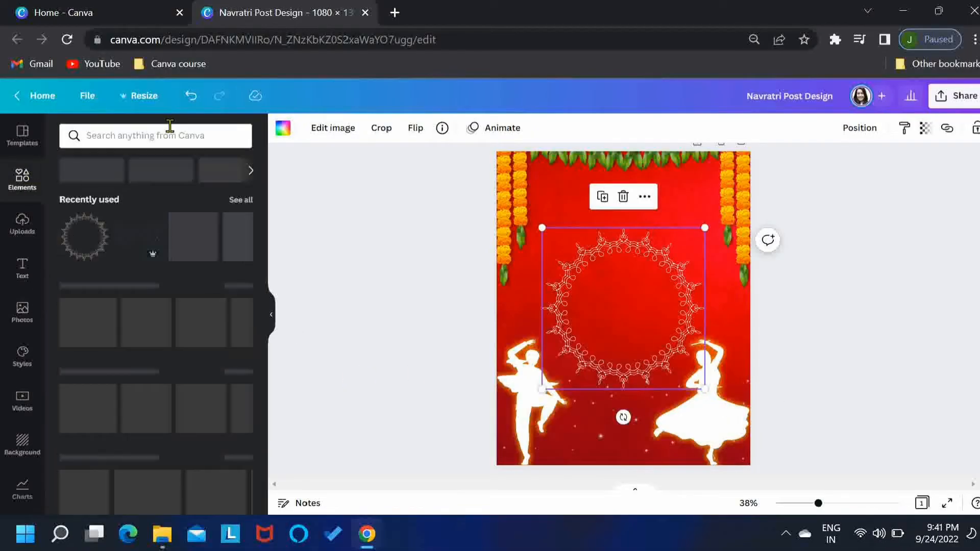
Search Graphics for 'colorful wavy rays illustration' and add a rays graphic inside the mandala
type("co")
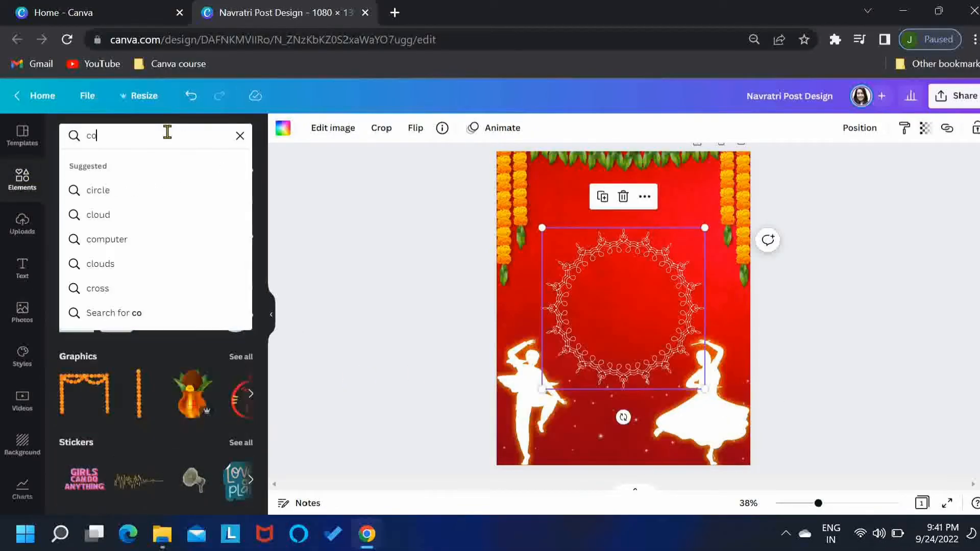
type("colorful wavy")
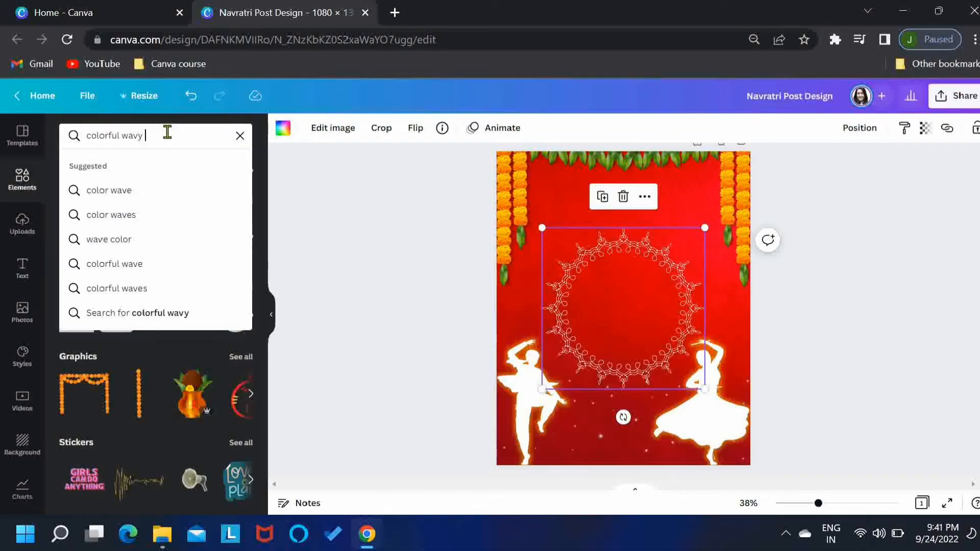
type("rays illust")
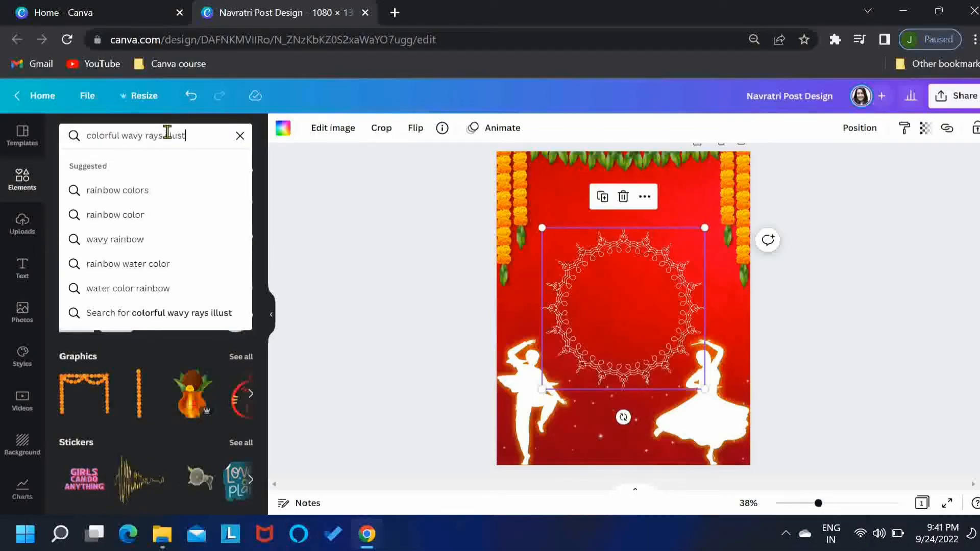
type("ration")
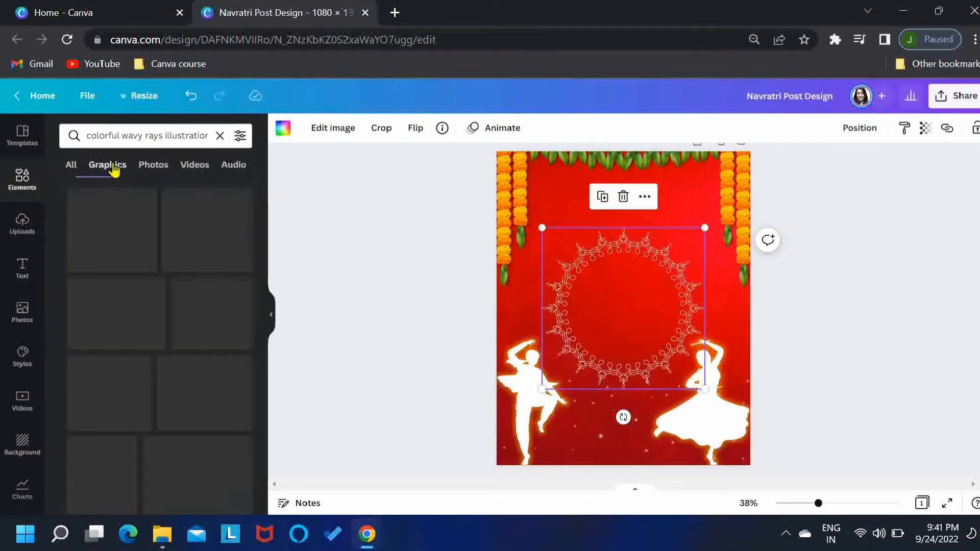
left_click(106, 165)
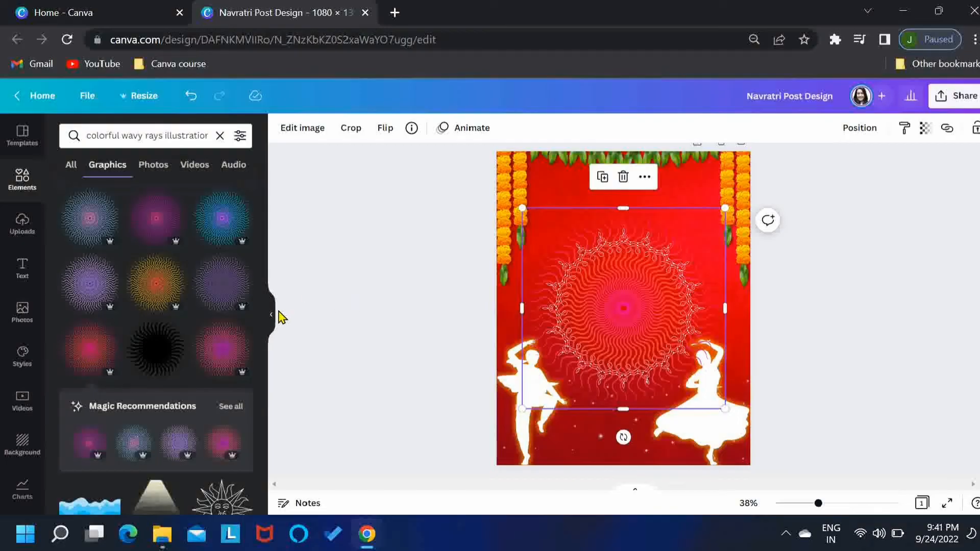
left_click(270, 314)
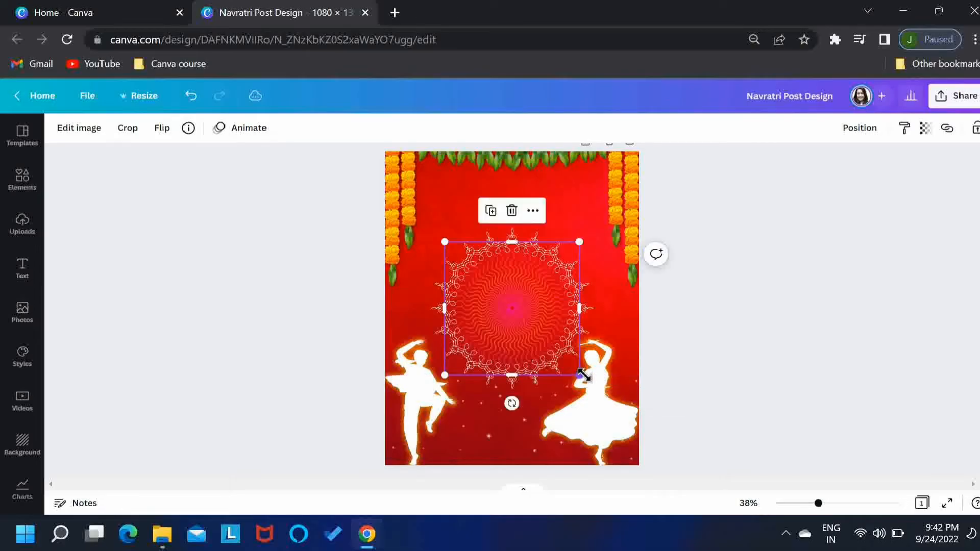
Set the rays graphic's transparency to 77
left_click(859, 128)
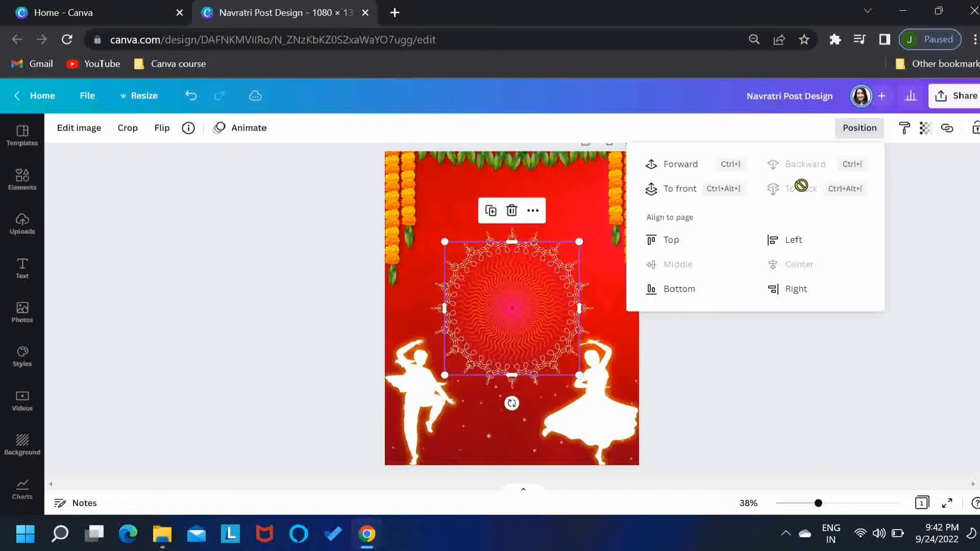
left_click(925, 128)
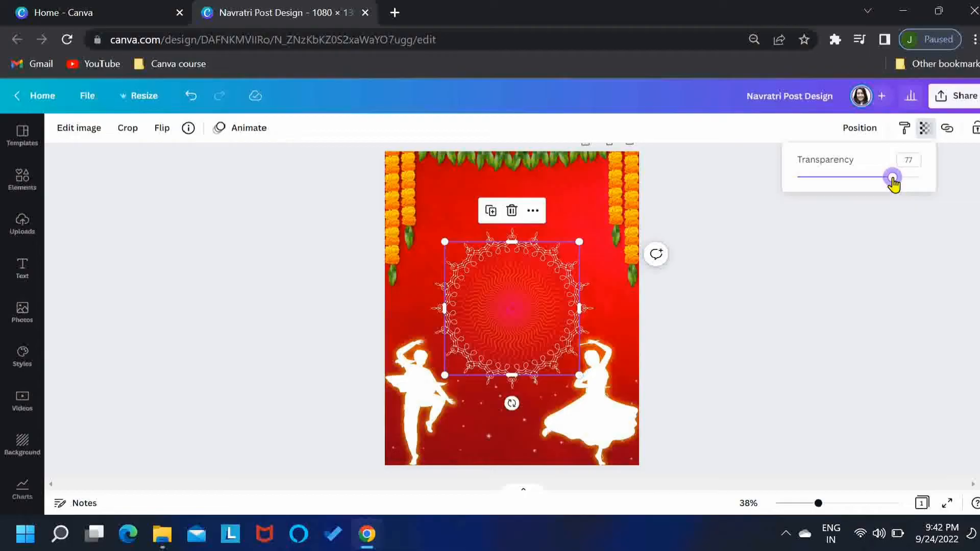
left_click(22, 180)
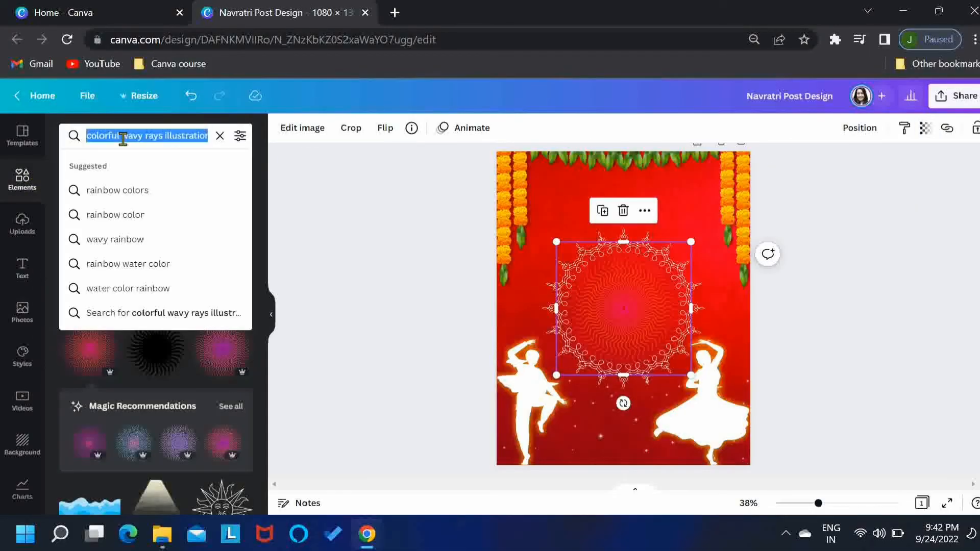
Search 'maa durga', add the round face graphic and drag it above the mandala
type("maa durga")
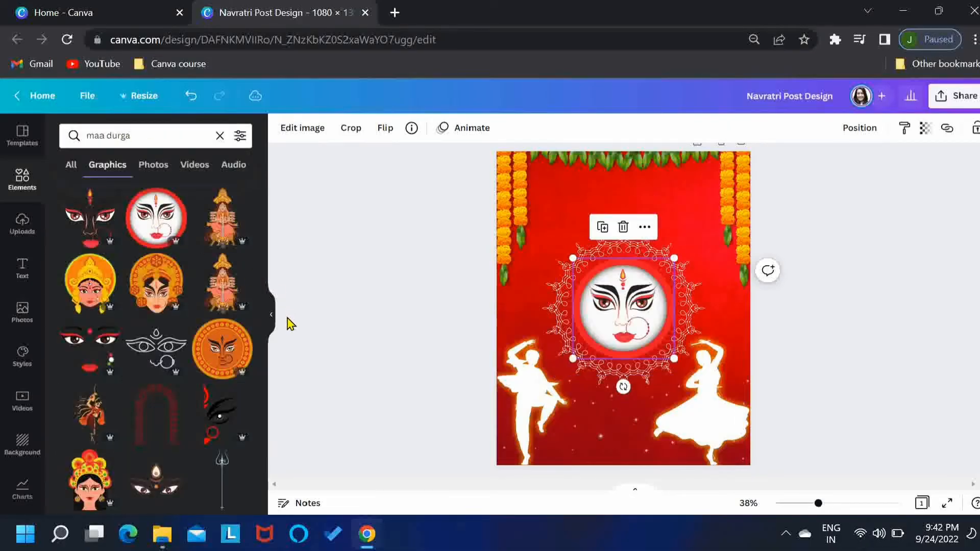
left_click(271, 314)
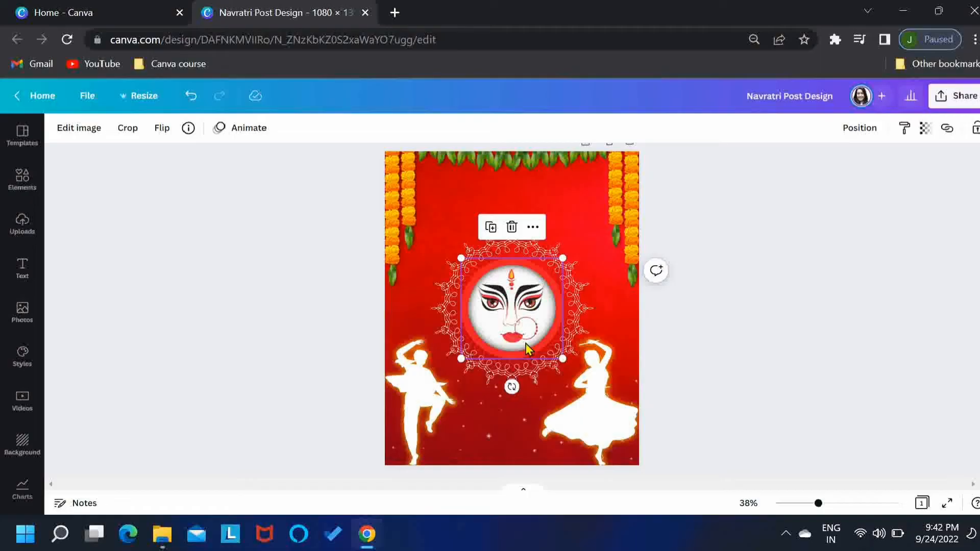
mouse_move(563, 360)
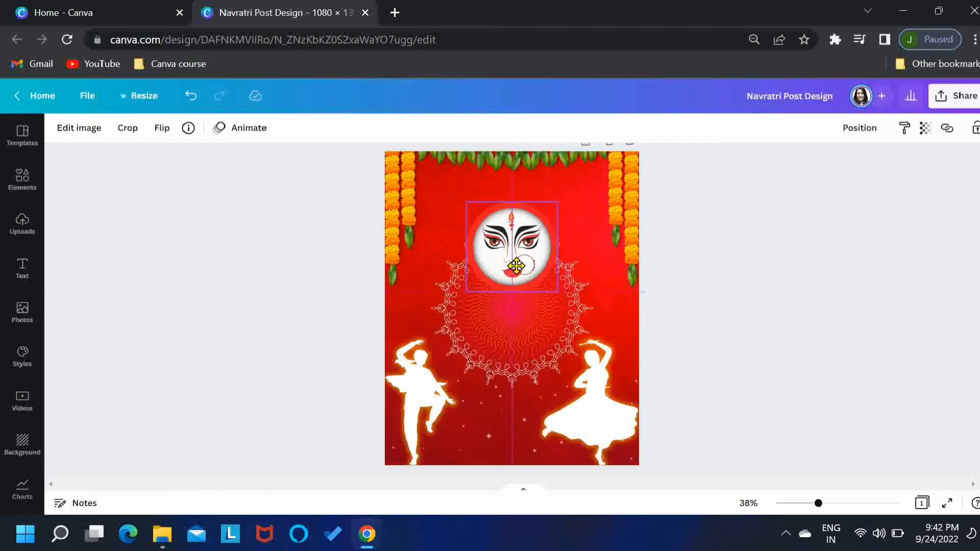
left_click(511, 245)
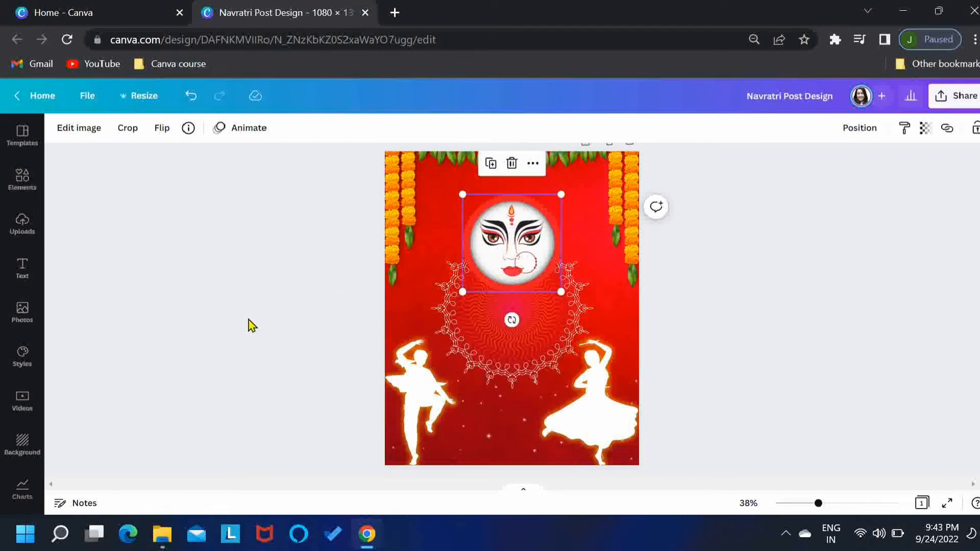
left_click(250, 312)
type("Navratri")
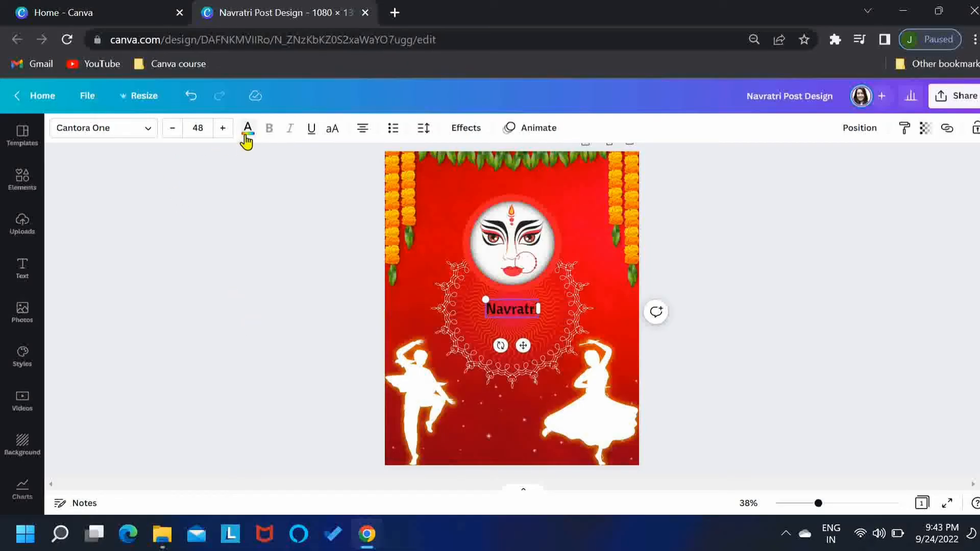
Make the Navratri title white and set it in Berkshire Swash
left_click(247, 129)
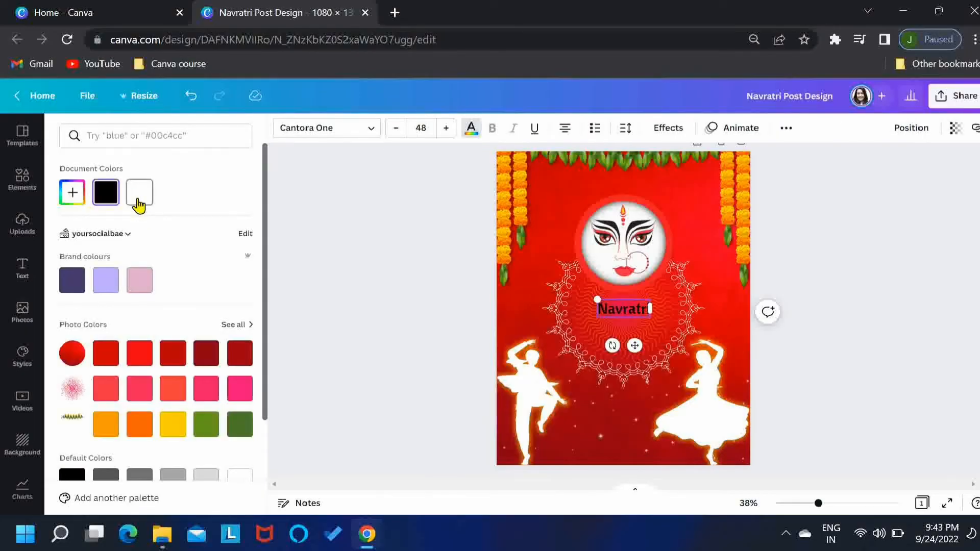
left_click(325, 128)
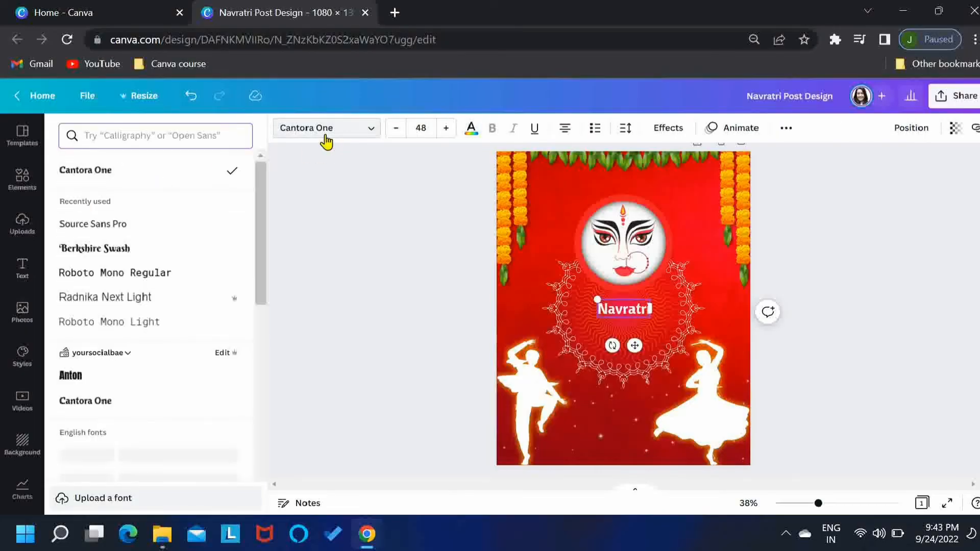
left_click(95, 247)
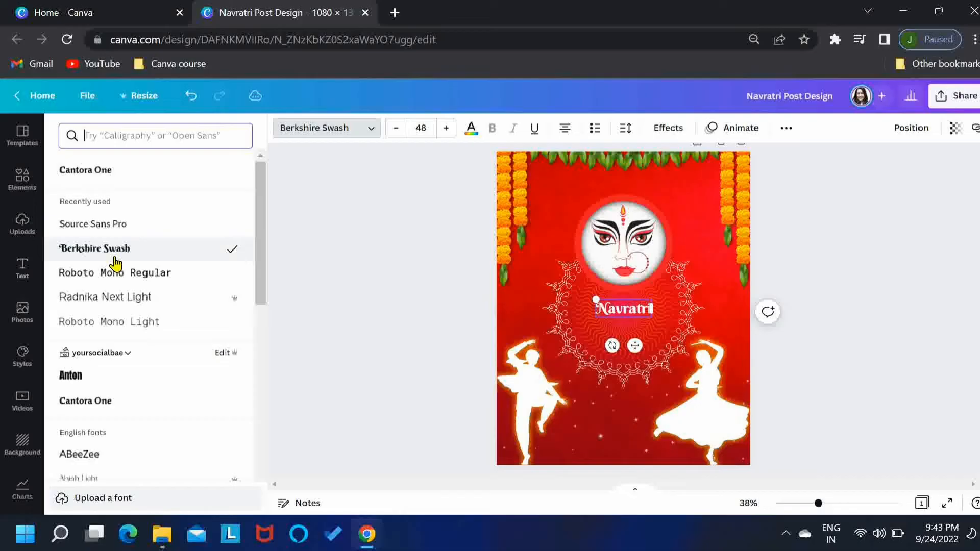
mouse_move(653, 318)
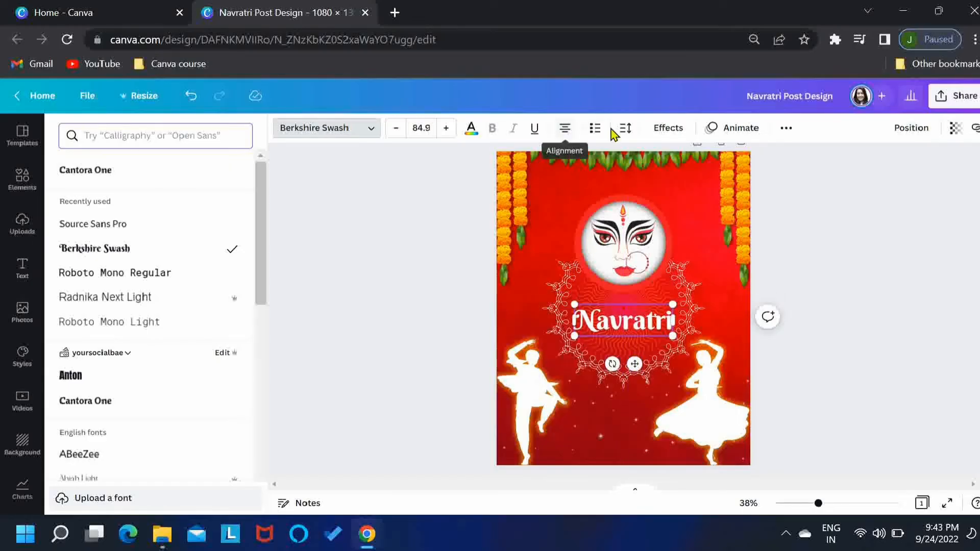
Widen the title's letter spacing in the Spacing panel, then deselect it
left_click(623, 128)
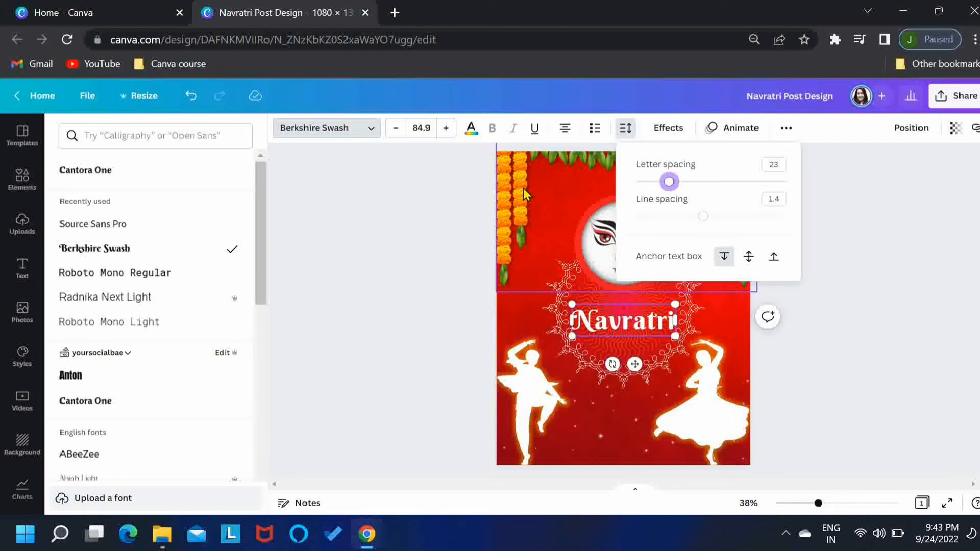
left_click(396, 128)
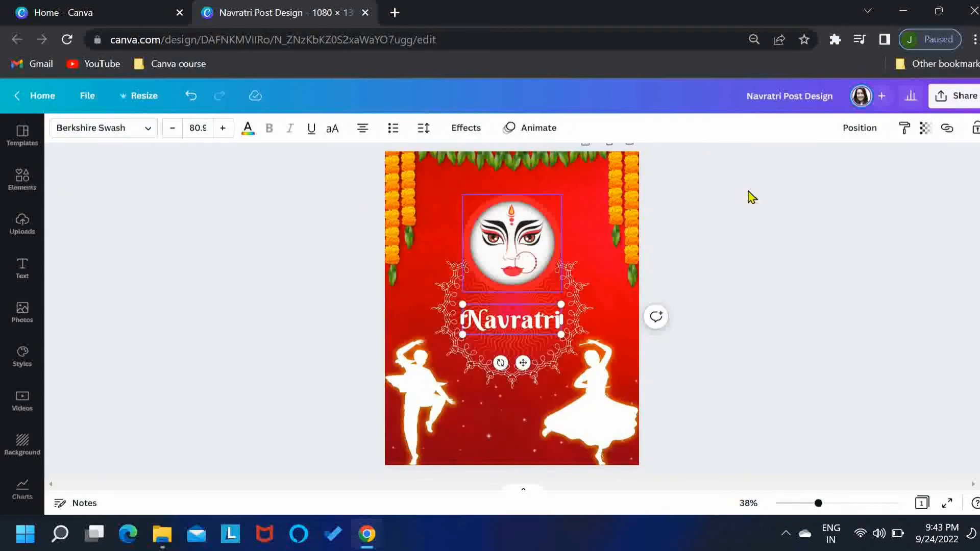
left_click(858, 128)
type("Happy ")
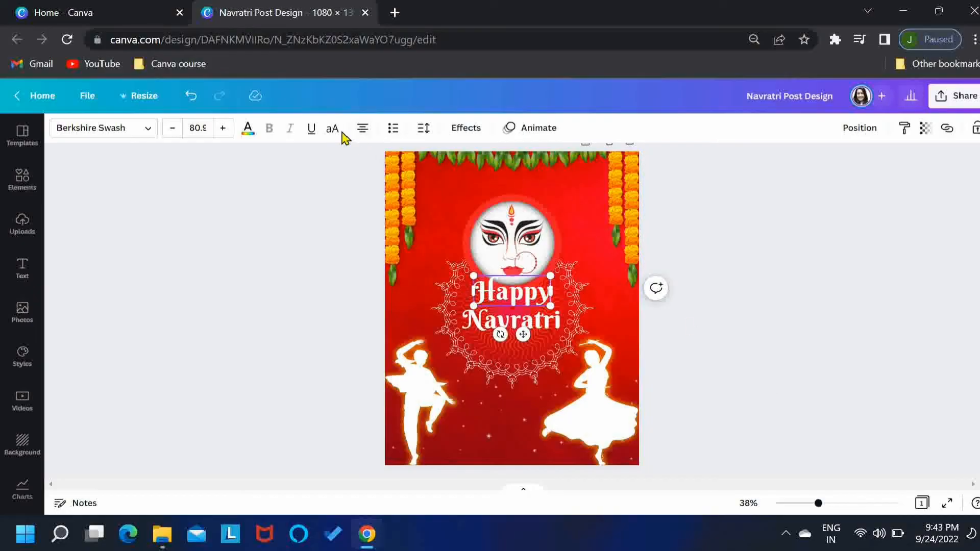
Make the HAPPY text uppercase and set it in Source Sans Pro
left_click(331, 128)
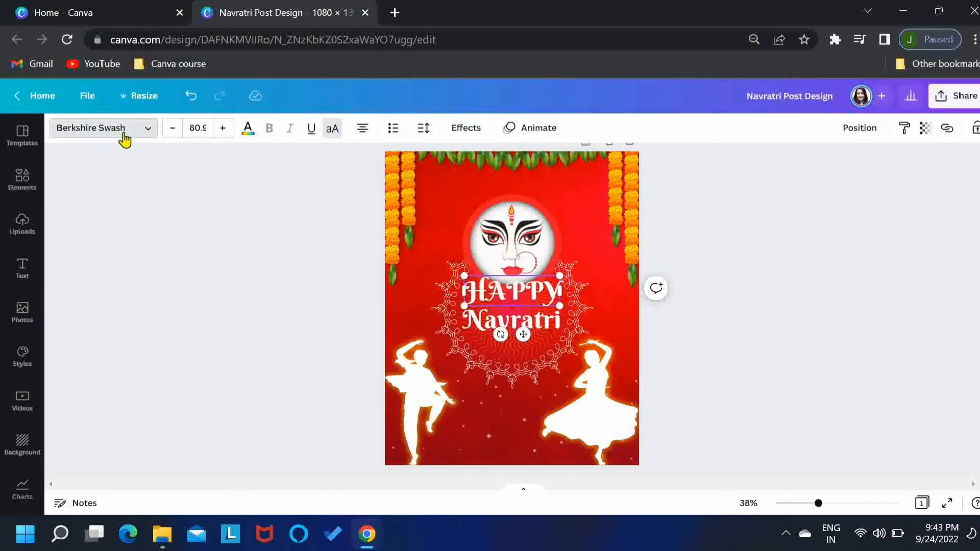
left_click(100, 128)
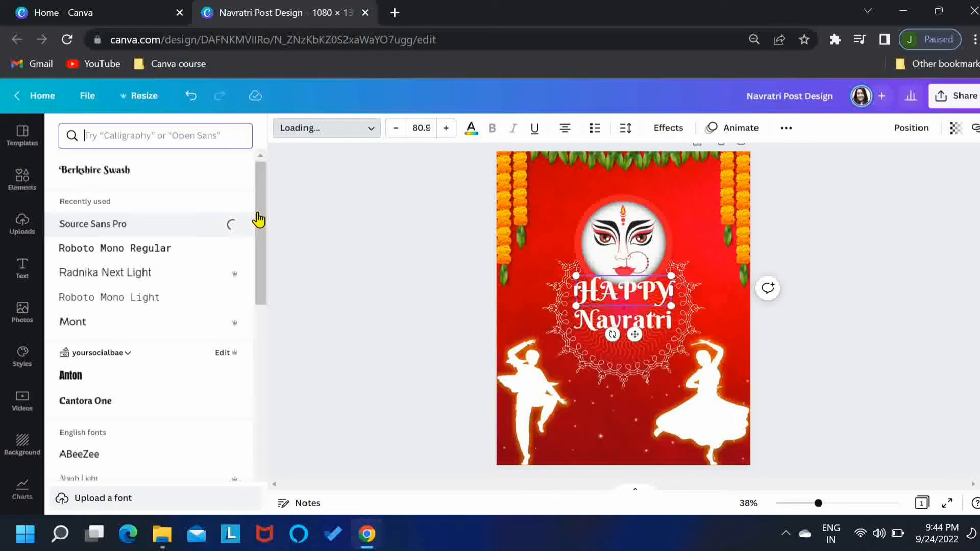
left_click(93, 223)
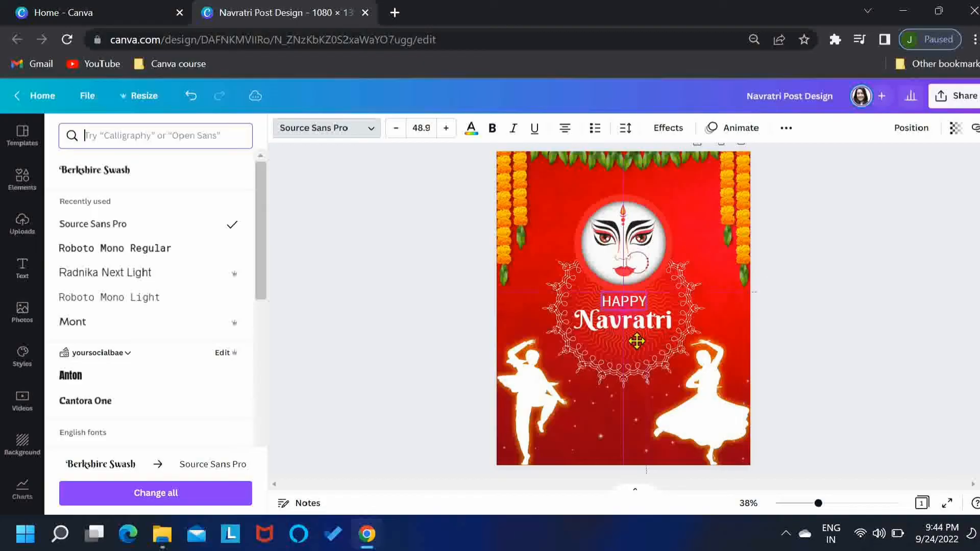
Centre HAPPY just above the Navratri title and reselect it
left_click(637, 322)
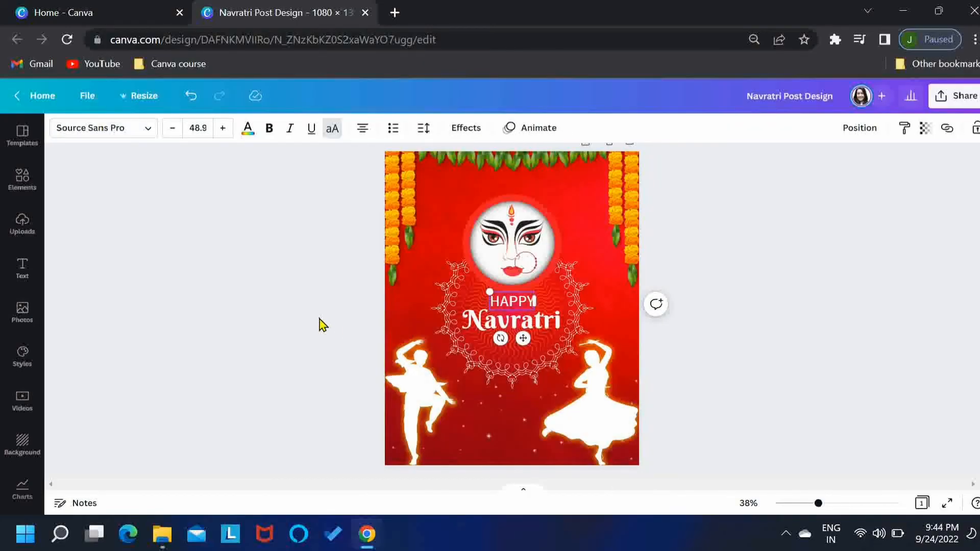
left_click(319, 324)
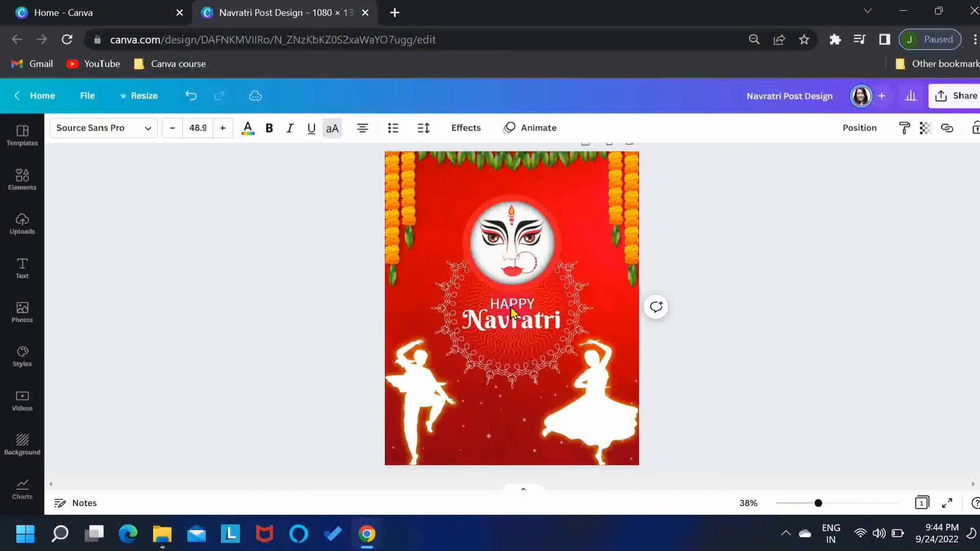
left_click(512, 304)
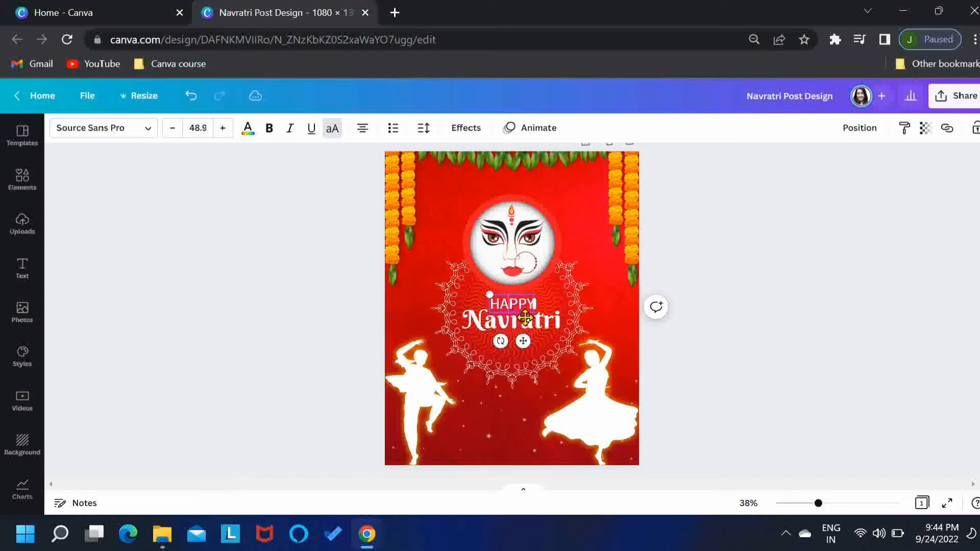
Select HAPPY and Navratri together and apply the Lift shadow effect
left_click(511, 317)
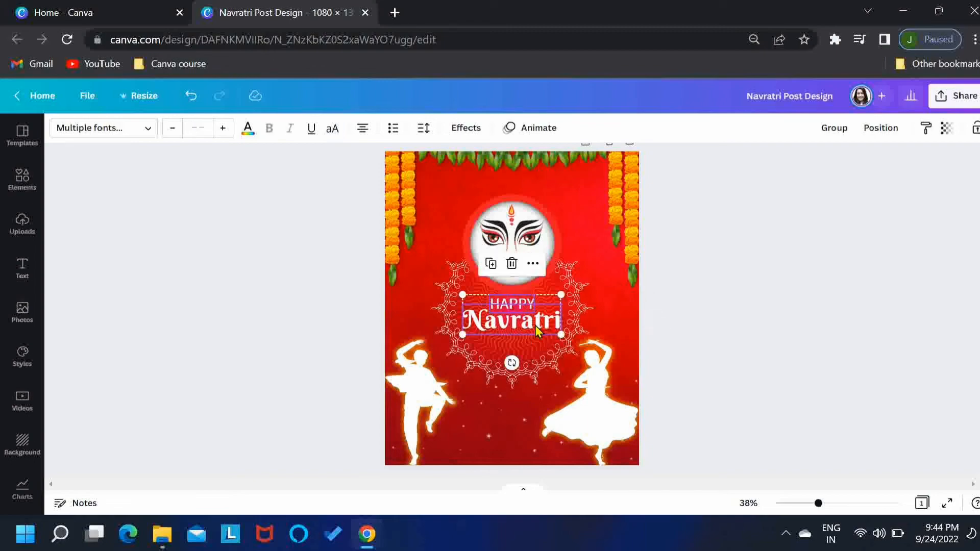
left_click(464, 128)
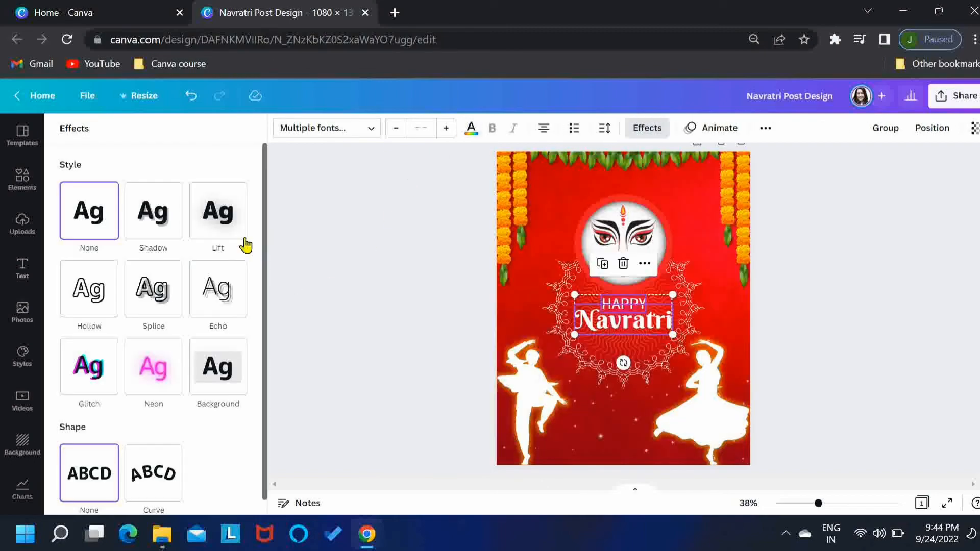
left_click(218, 211)
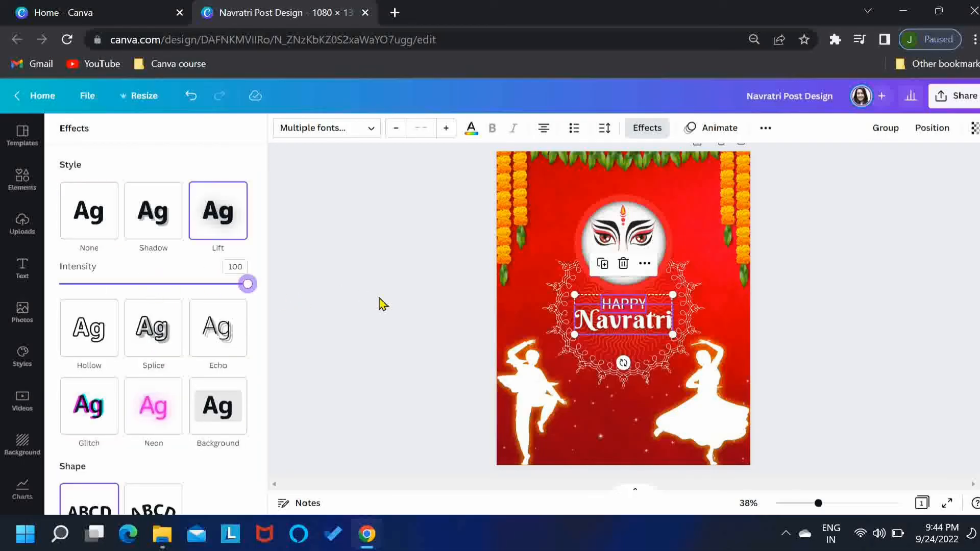
left_click(22, 179)
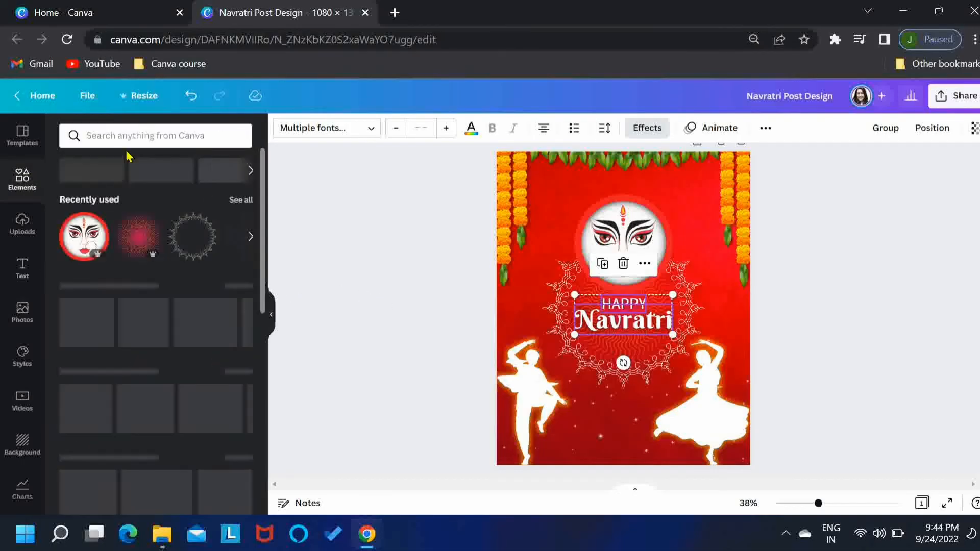
Search Elements for 'diya' and place a lit diya below the Navratri title
type("diya")
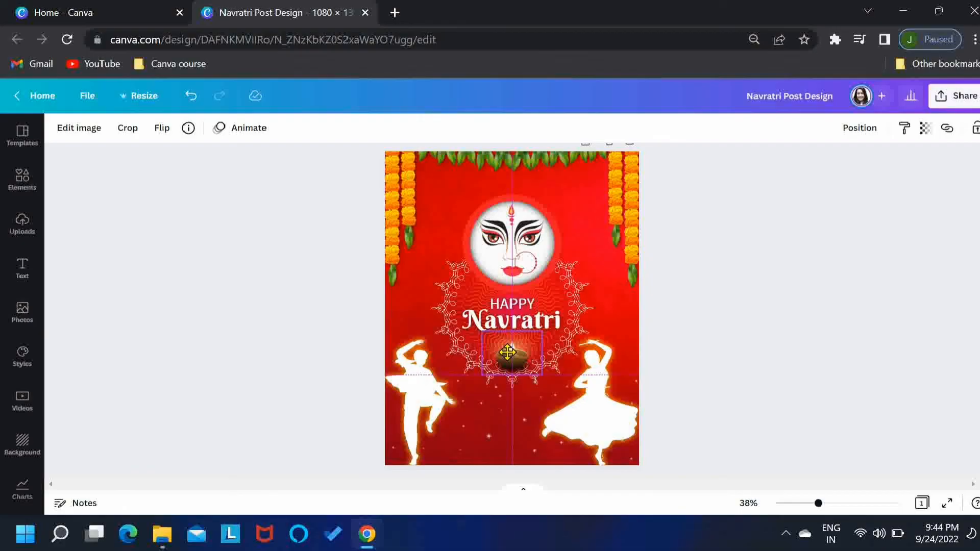
left_click(511, 353)
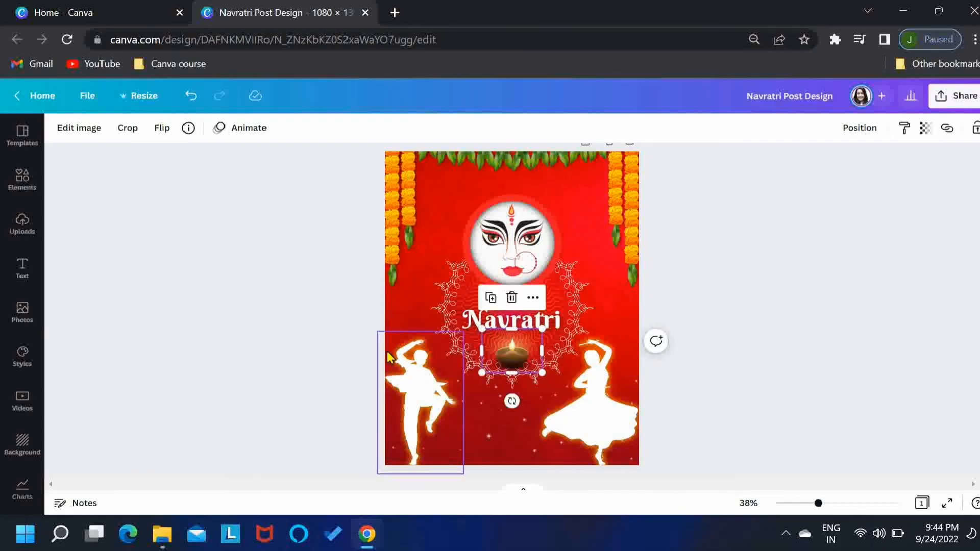
left_click(22, 180)
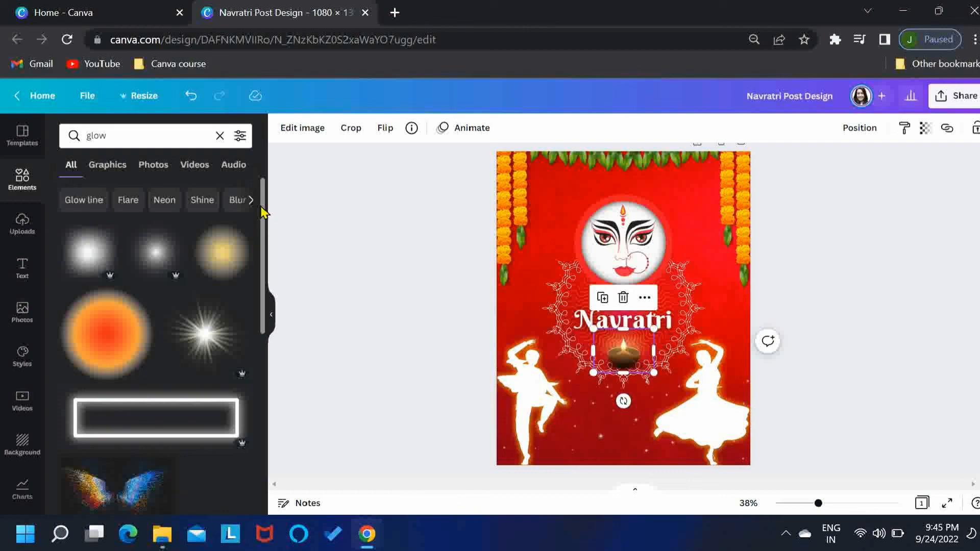
Add a soft glow graphic and send it to the back behind Maa Durga
scroll("down", 3)
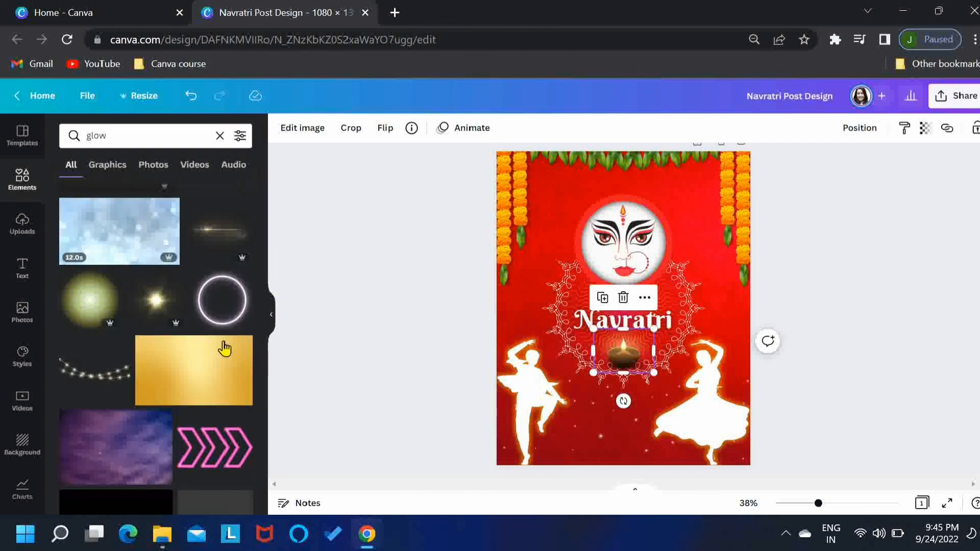
left_click(623, 306)
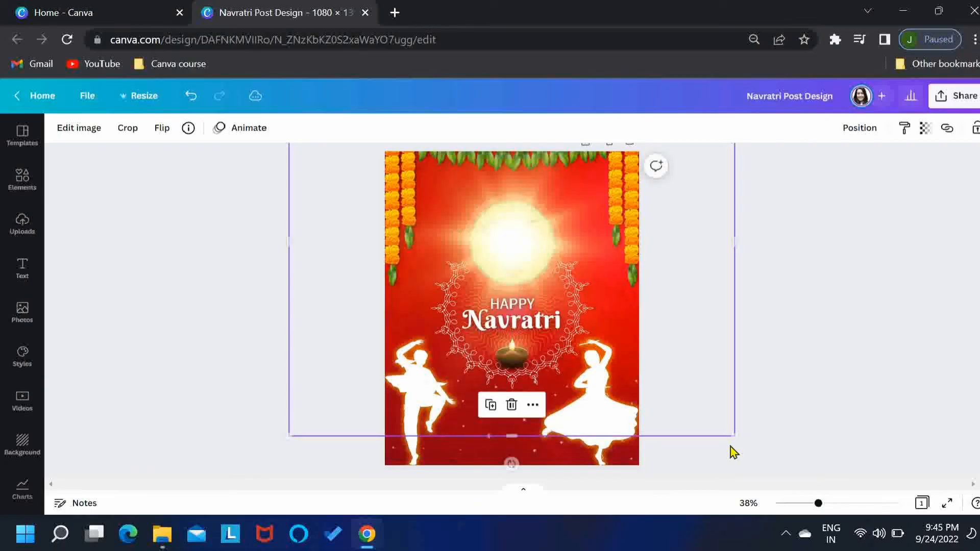
left_click(859, 127)
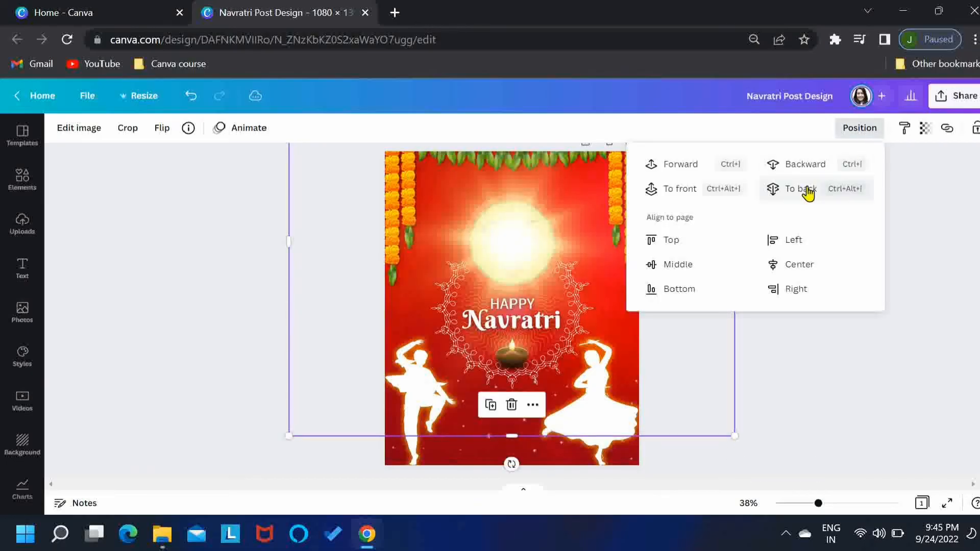
left_click(801, 189)
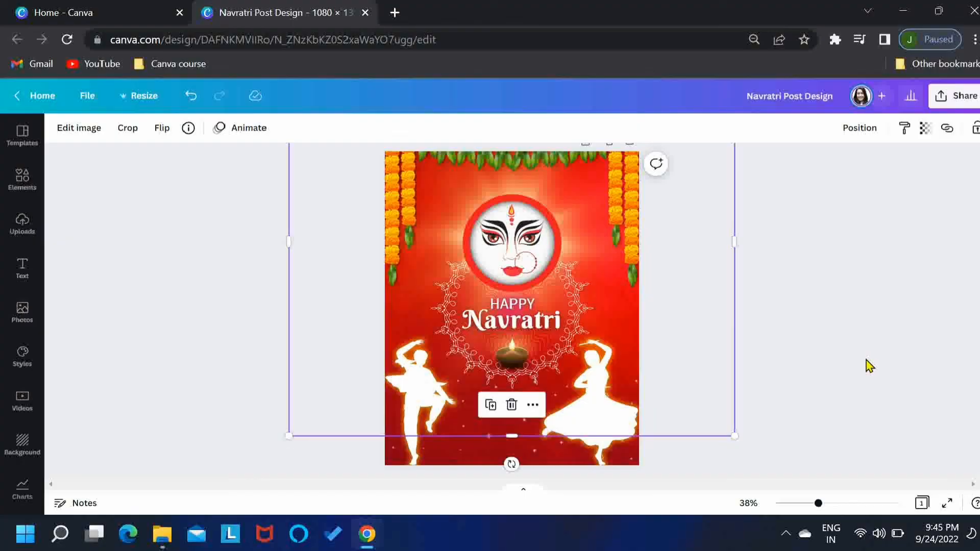